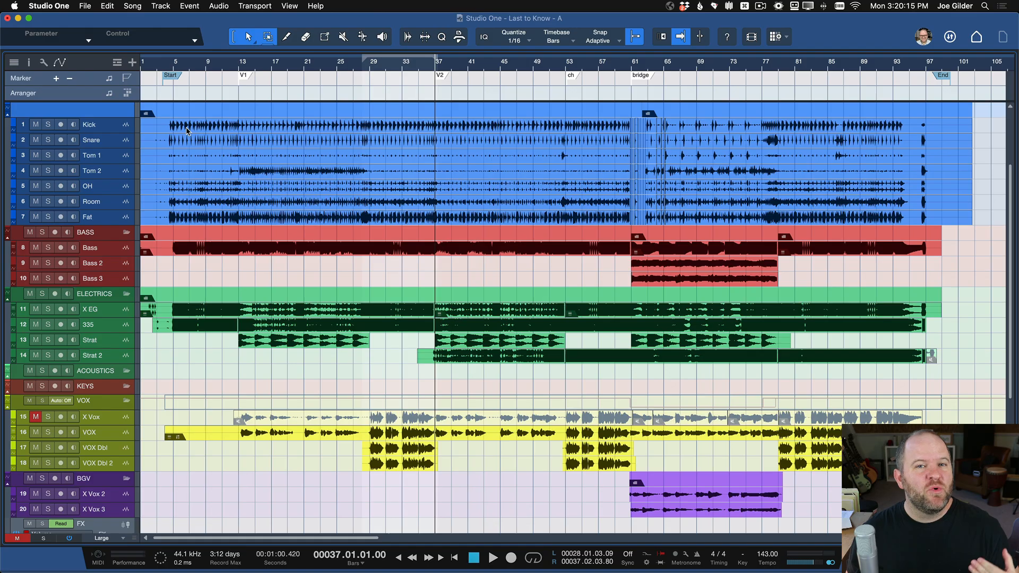
{"action": "mouse_move", "coordinate": [168, 103]}
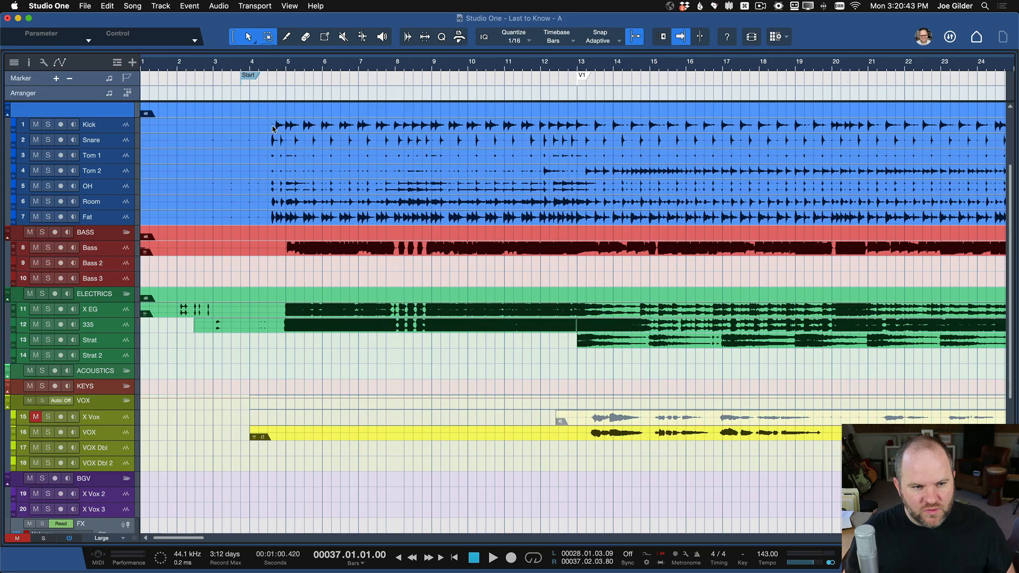
{"action": "mouse_move", "coordinate": [145, 65]}
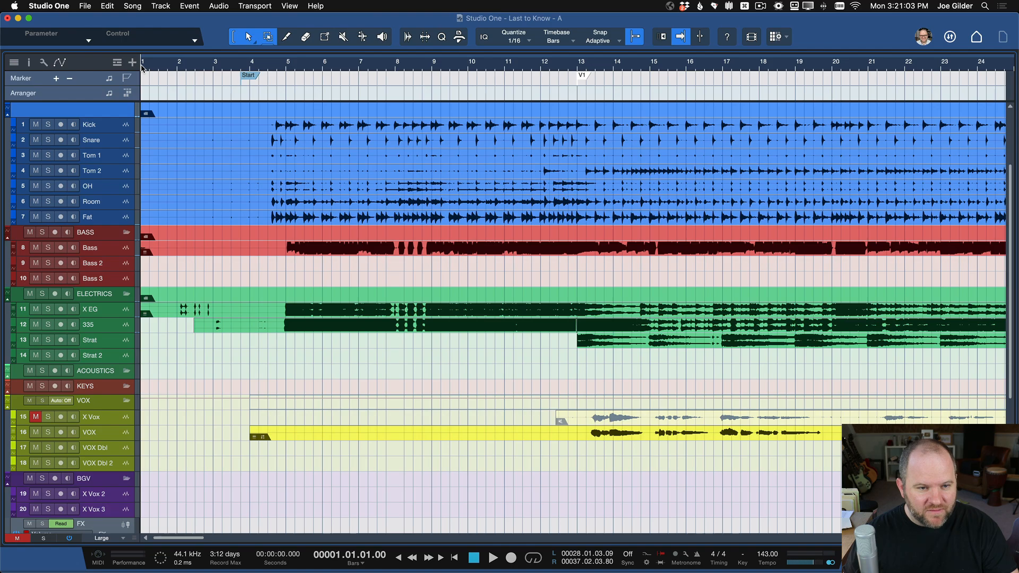
Step: Play the intro from bar 1, then stop so the playhead returns to the start
{"action": "left_click", "coordinate": [492, 558]}
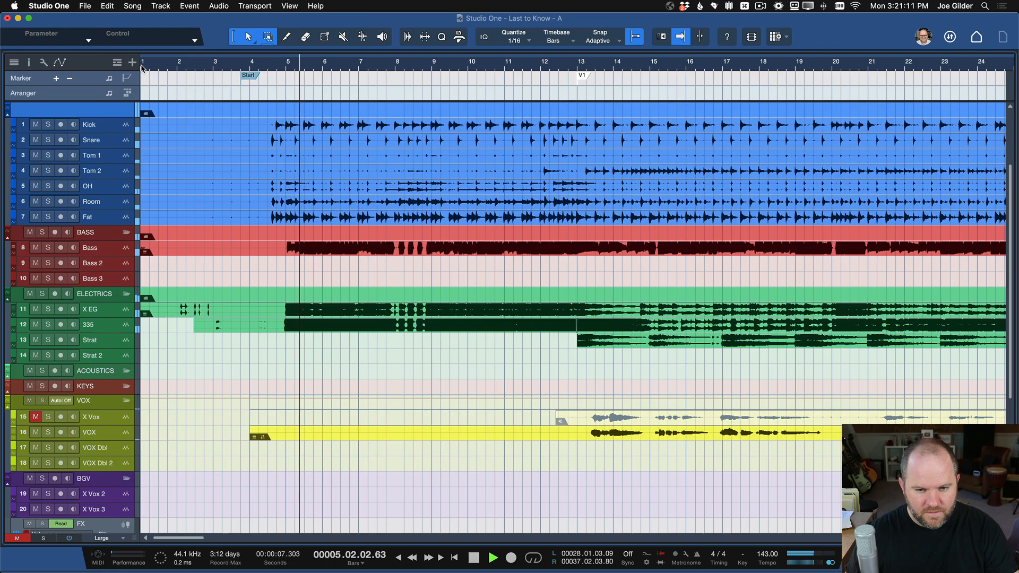
{"action": "left_click", "coordinate": [492, 557]}
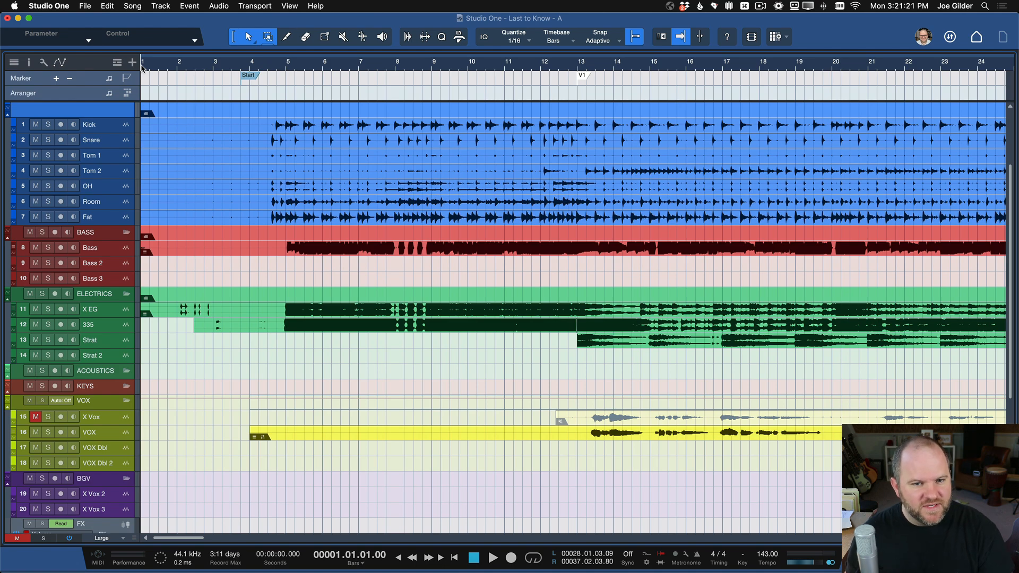
{"action": "scroll", "scroll_direction": "right", "scroll_amount": 3}
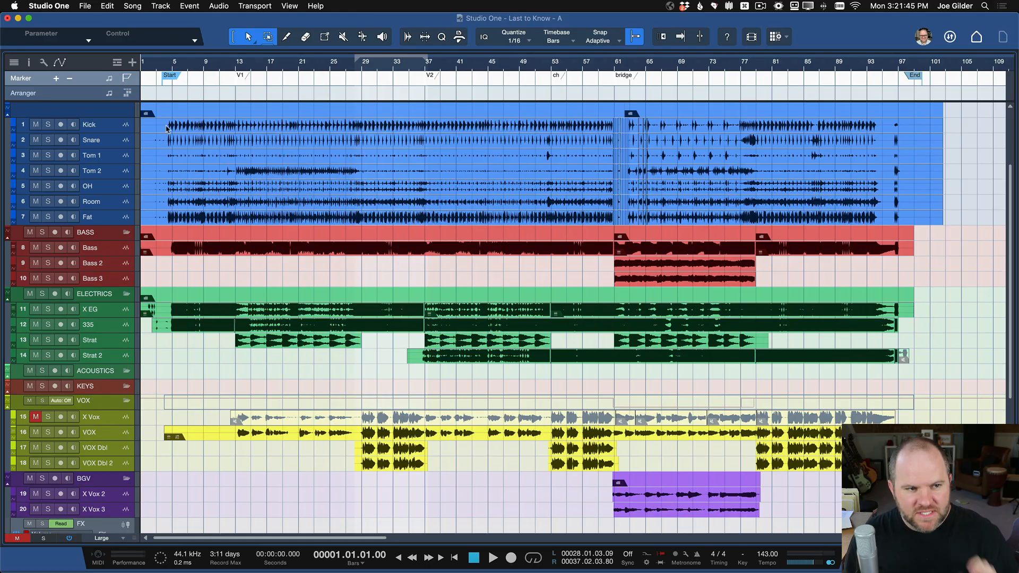
{"action": "mouse_move", "coordinate": [117, 62]}
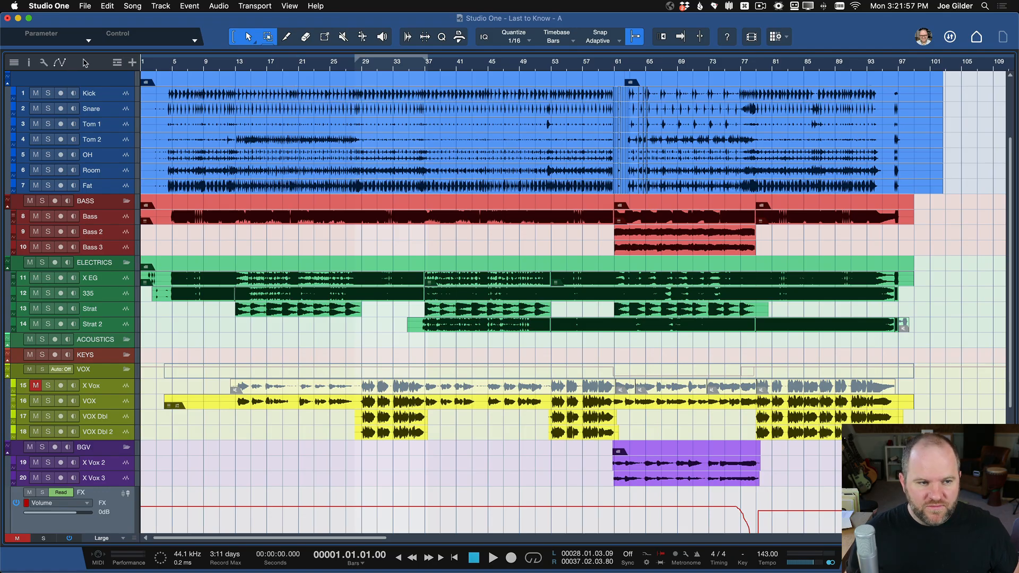
Step: Enable the Marker lane in the track header's ruler options
{"action": "left_click", "coordinate": [116, 63]}
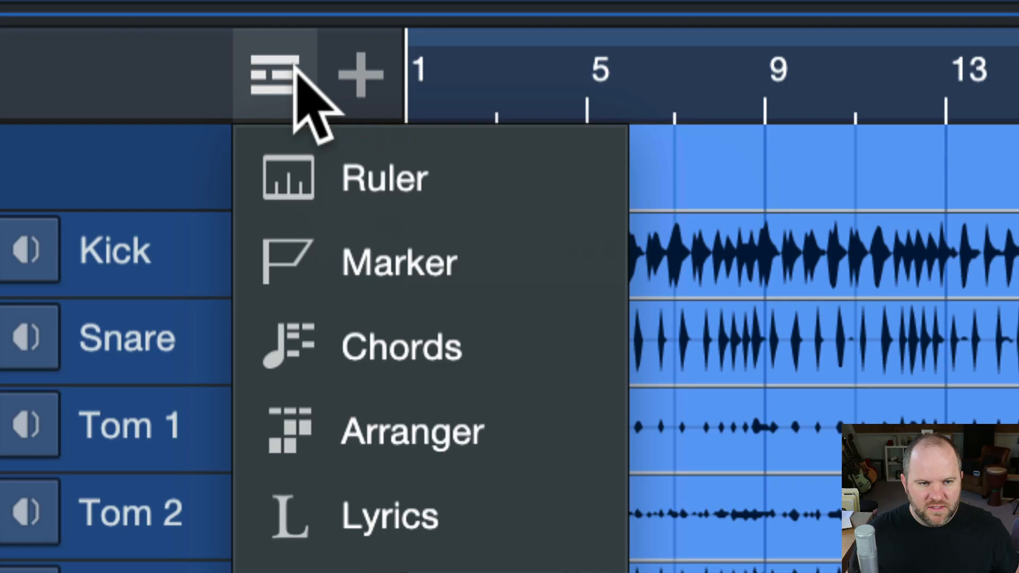
{"action": "mouse_move", "coordinate": [368, 211]}
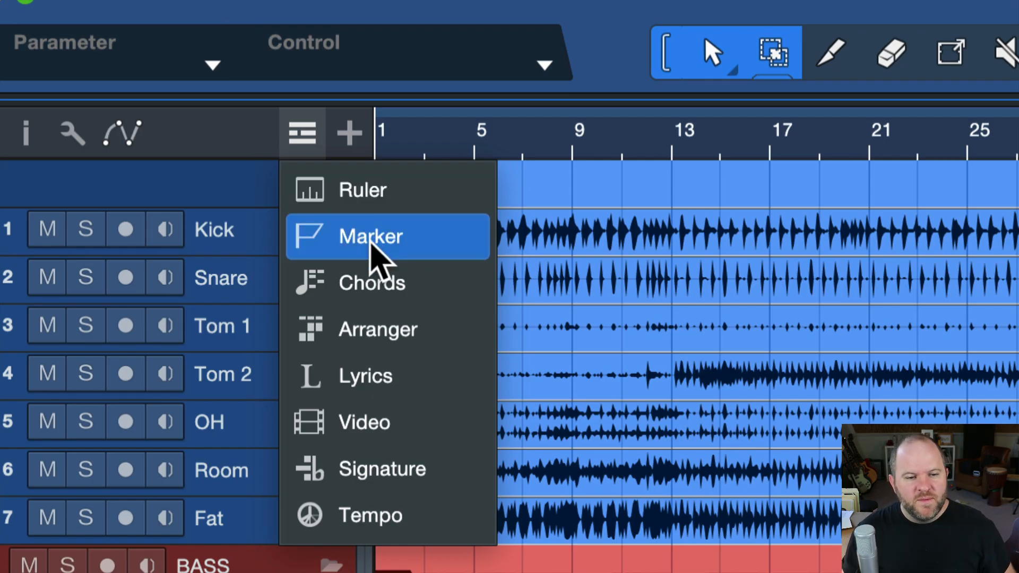
{"action": "left_click", "coordinate": [371, 235]}
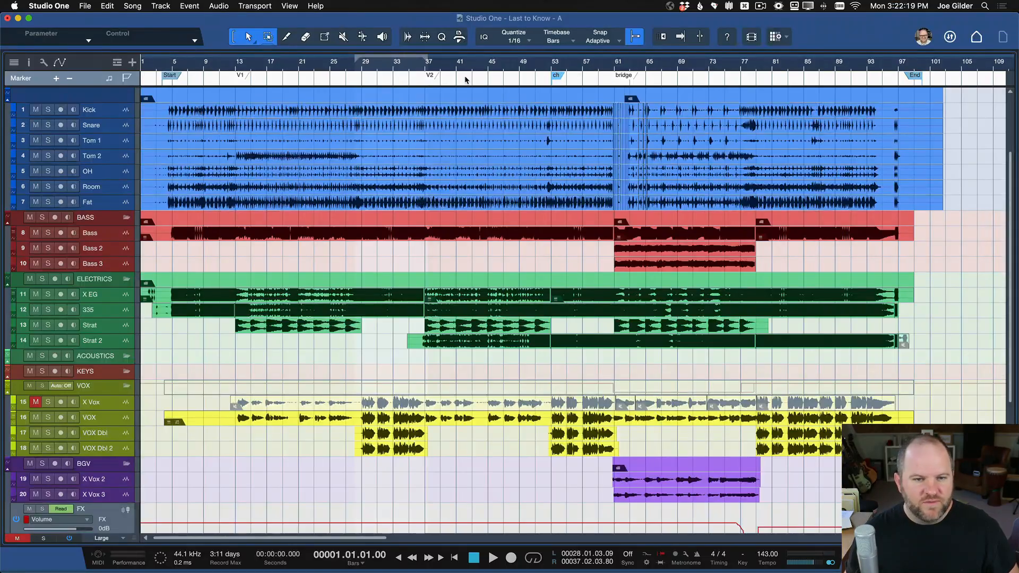
Step: Check the Start marker before bar 4 and move the End marker to bar 100
{"action": "left_click", "coordinate": [622, 75]}
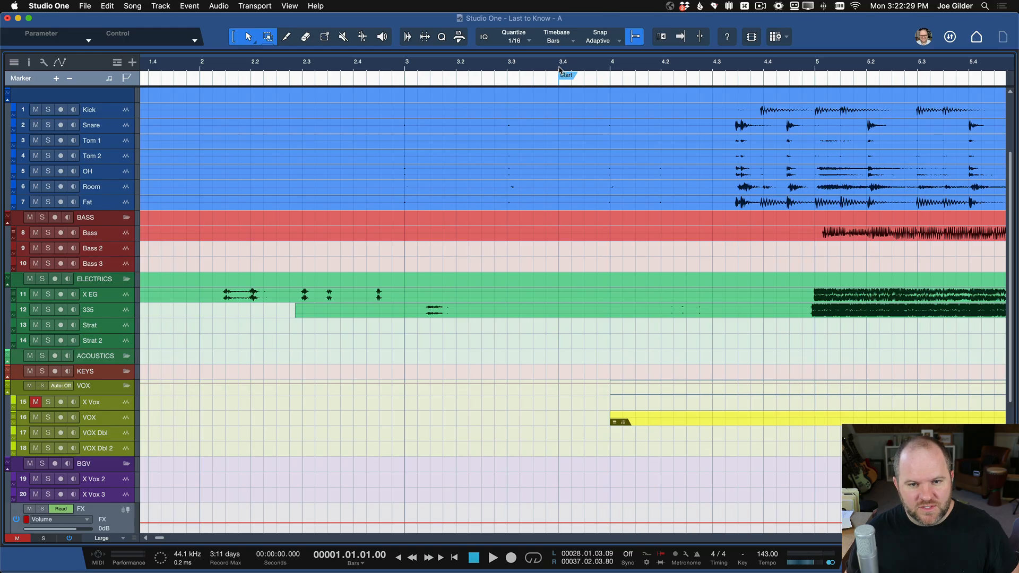
{"action": "left_click", "coordinate": [492, 558]}
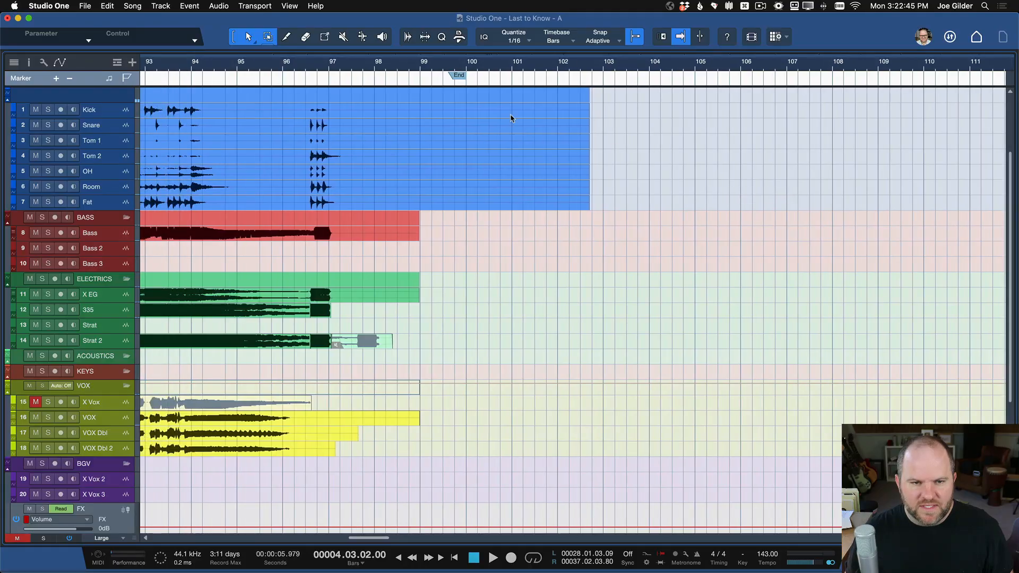
{"action": "mouse_move", "coordinate": [454, 202]}
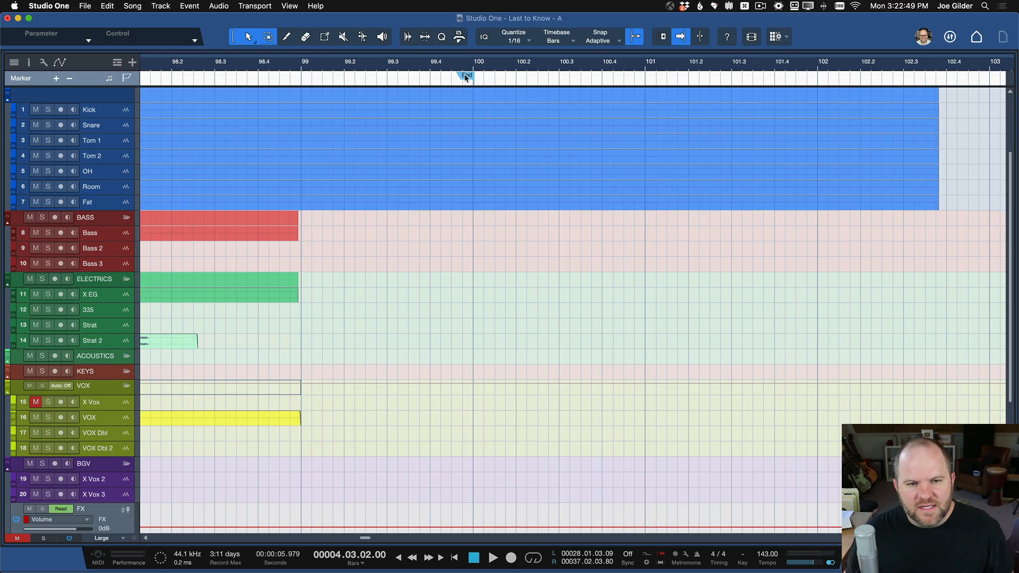
{"action": "left_click", "coordinate": [467, 76]}
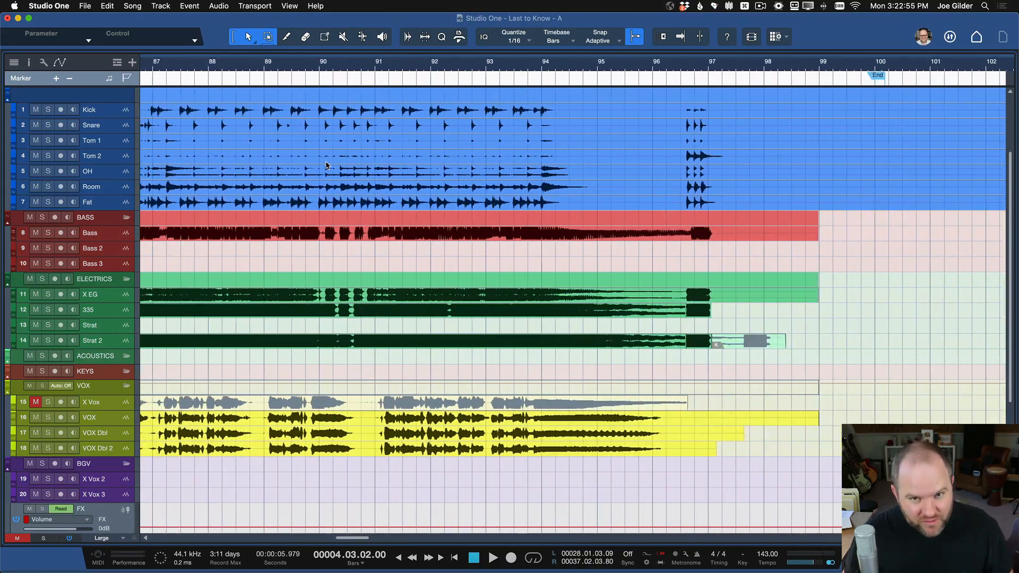
Step: Choose Export Mixdown… from the Song menu
{"action": "scroll", "scroll_direction": "left", "scroll_amount": 3}
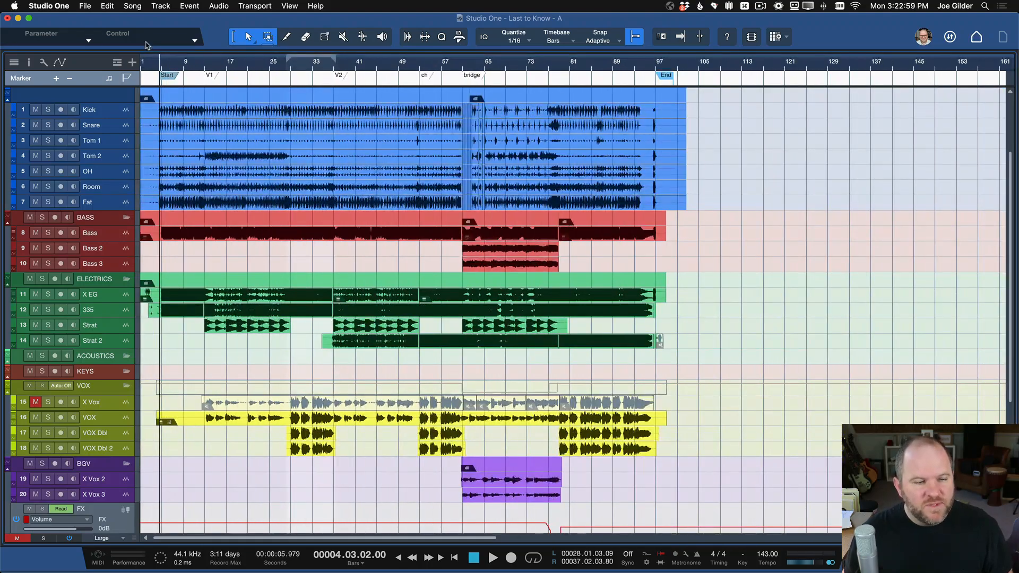
{"action": "left_click", "coordinate": [133, 6]}
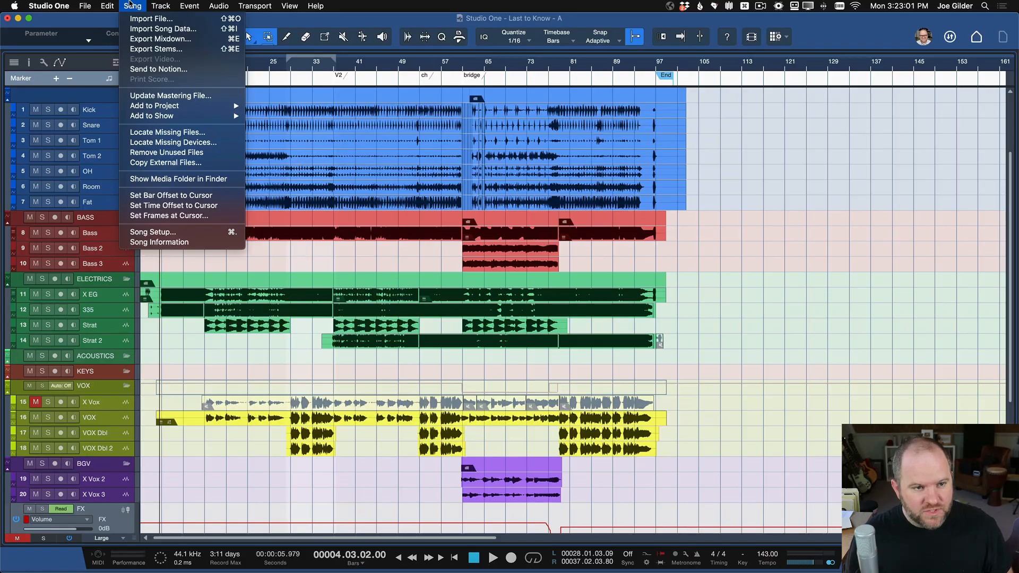
{"action": "mouse_move", "coordinate": [159, 39]}
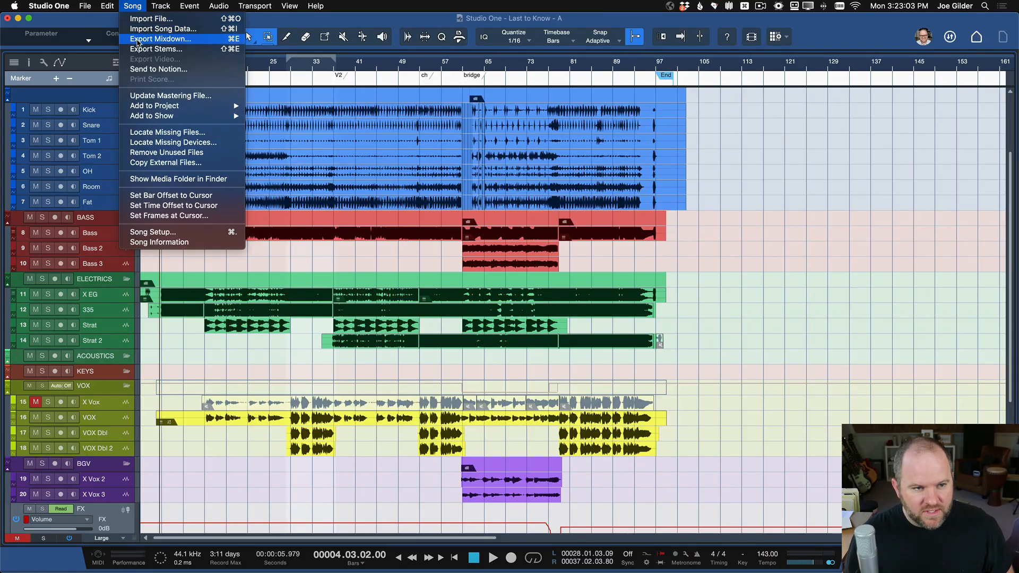
{"action": "left_click", "coordinate": [159, 5]}
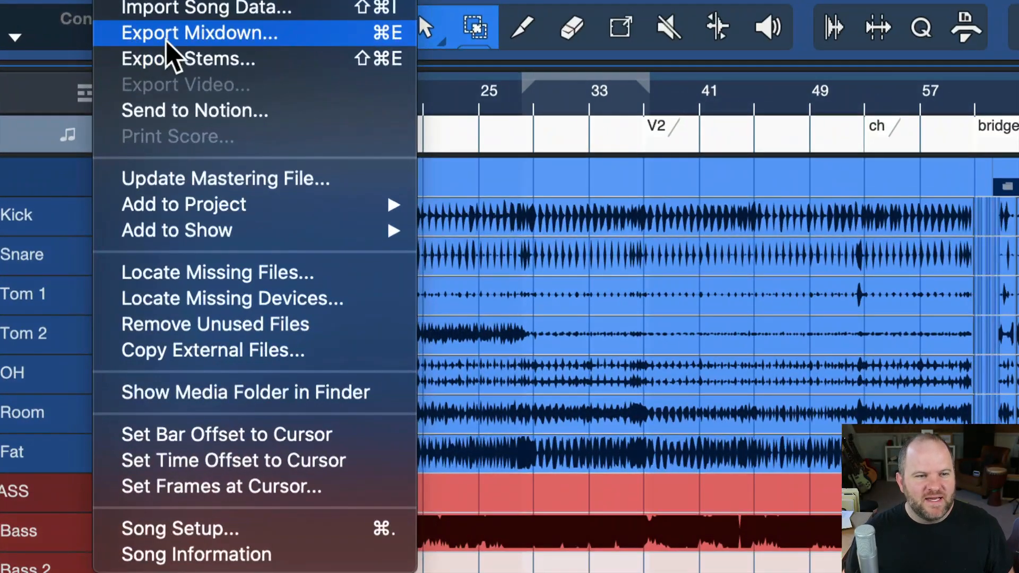
{"action": "mouse_move", "coordinate": [390, 52]}
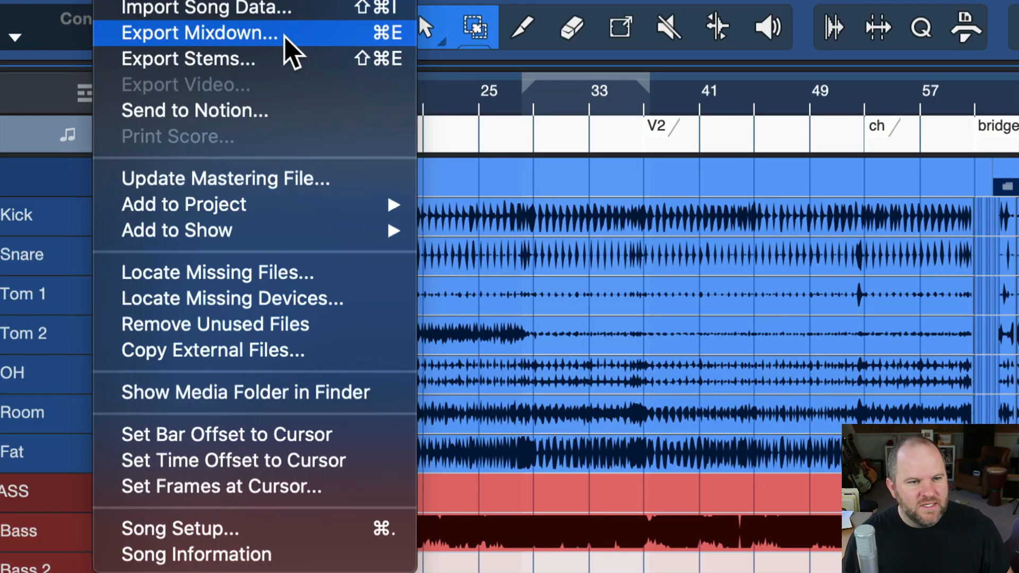
{"action": "left_click", "coordinate": [198, 32]}
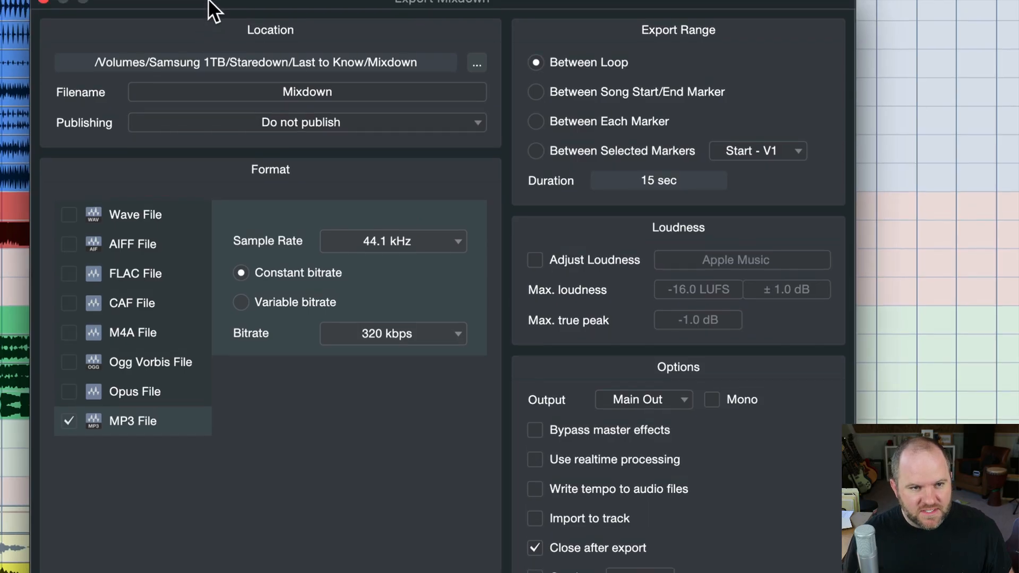
Step: Replace the mixdown filename with 'Last to Know - Amazing Mix'
{"action": "left_click", "coordinate": [307, 99]}
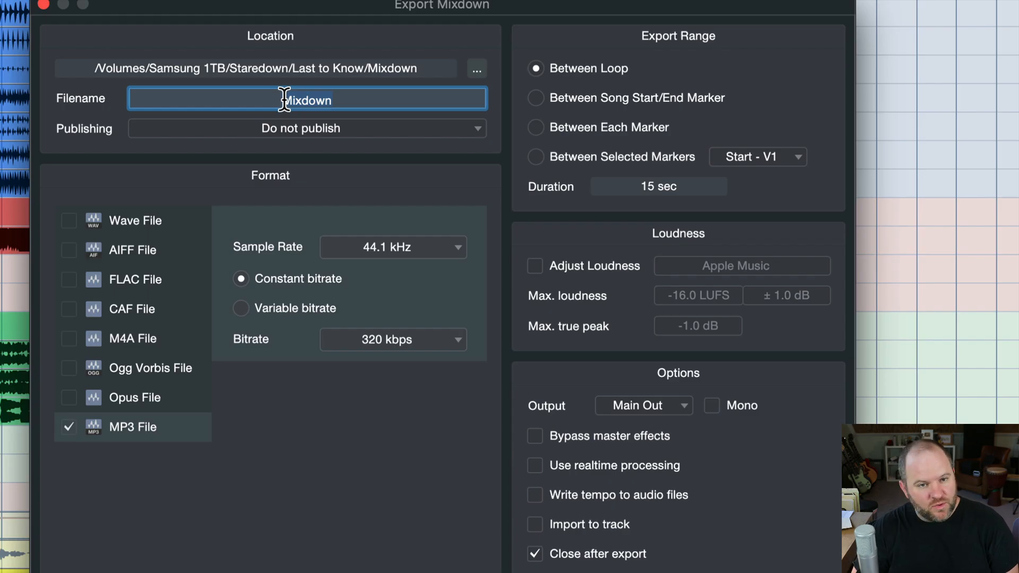
{"action": "type", "text": "Last to"}
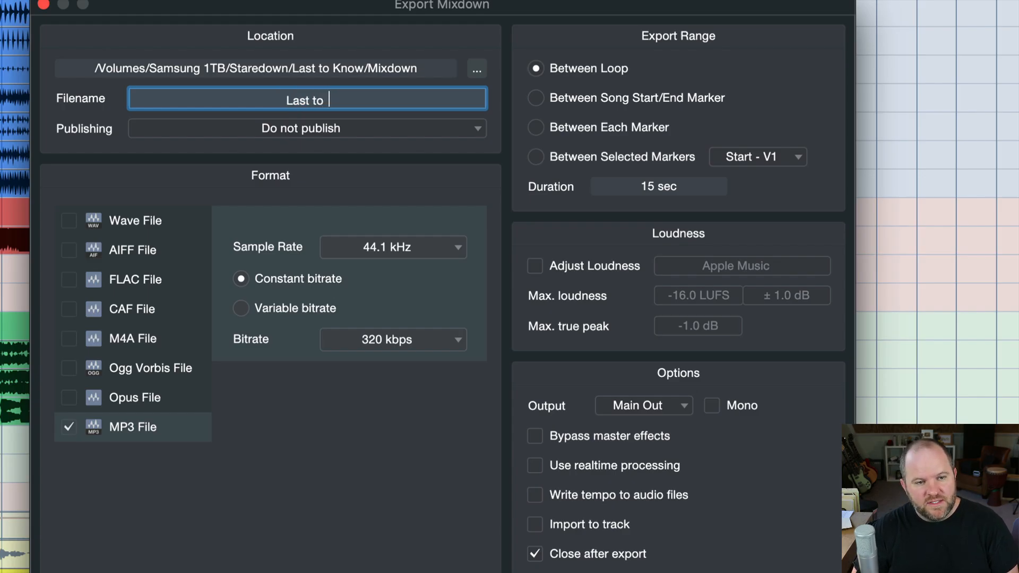
{"action": "type", "text": "Know - Amazing Mix"}
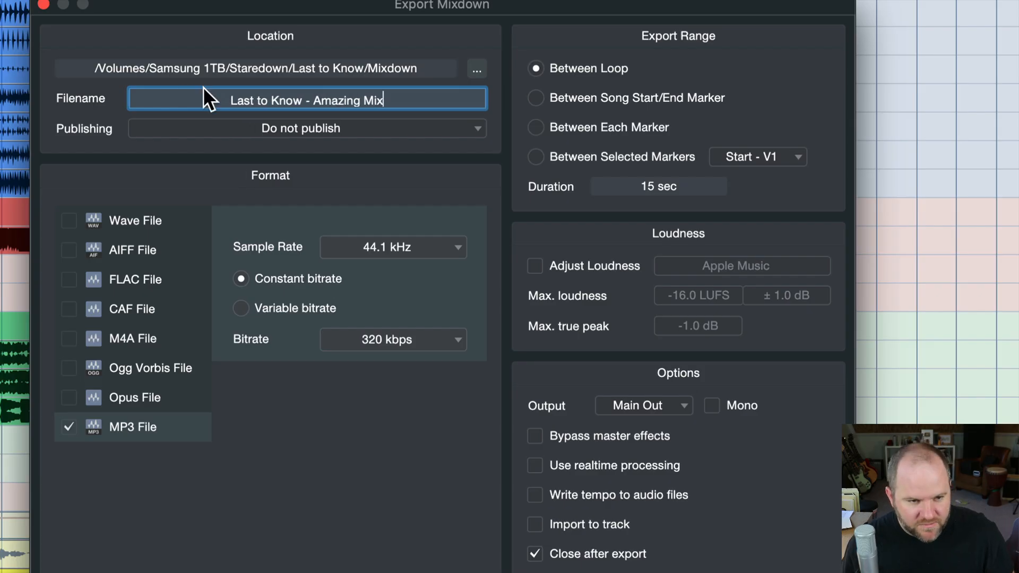
{"action": "mouse_move", "coordinate": [299, 429]}
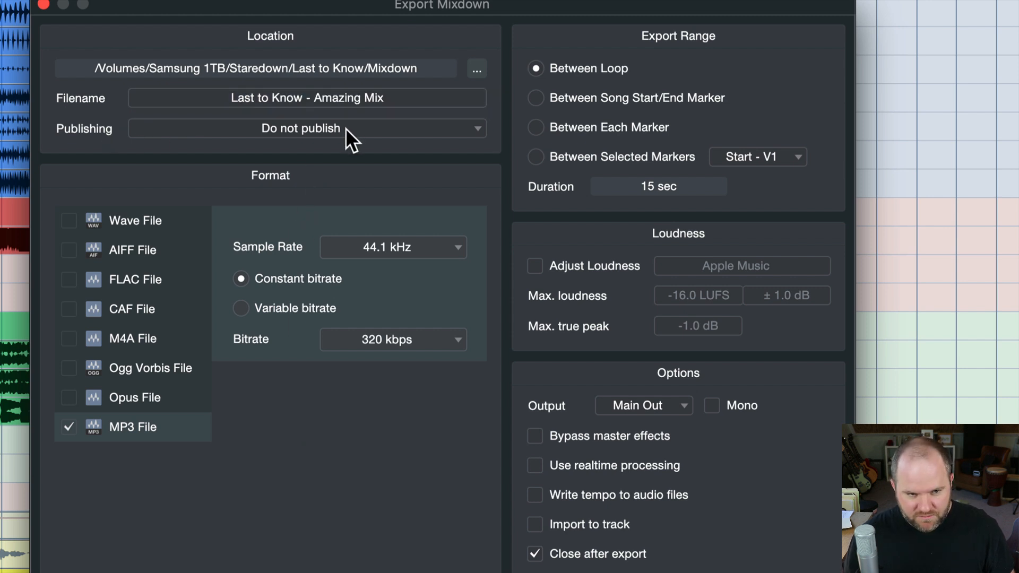
{"action": "mouse_move", "coordinate": [137, 416]}
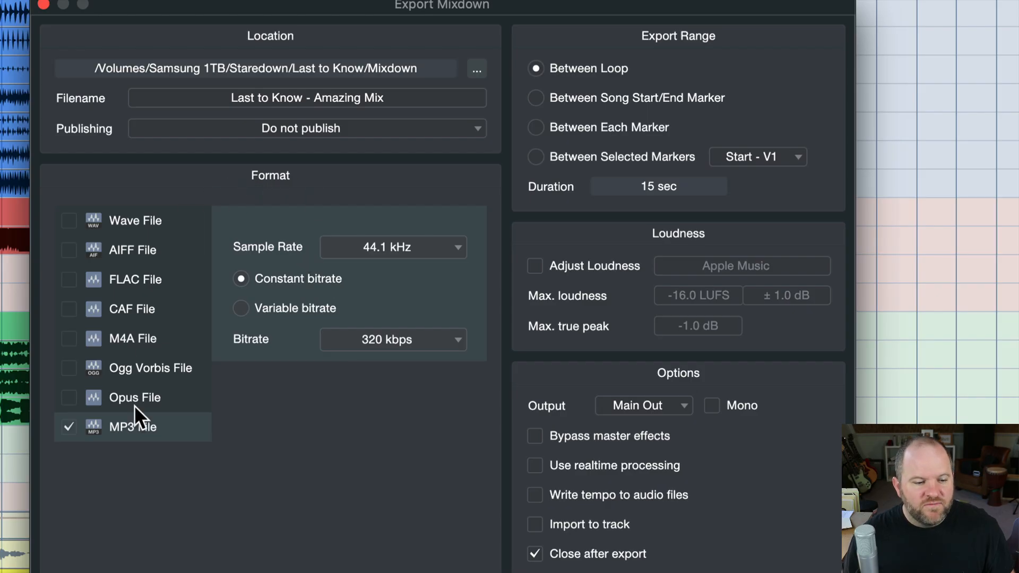
{"action": "mouse_move", "coordinate": [116, 402]}
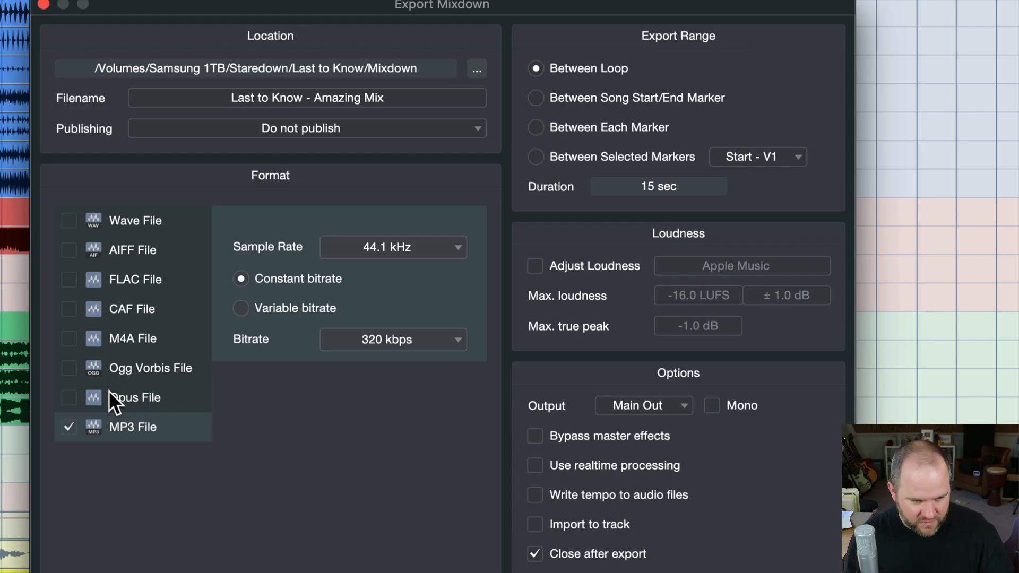
{"action": "mouse_move", "coordinate": [112, 435]}
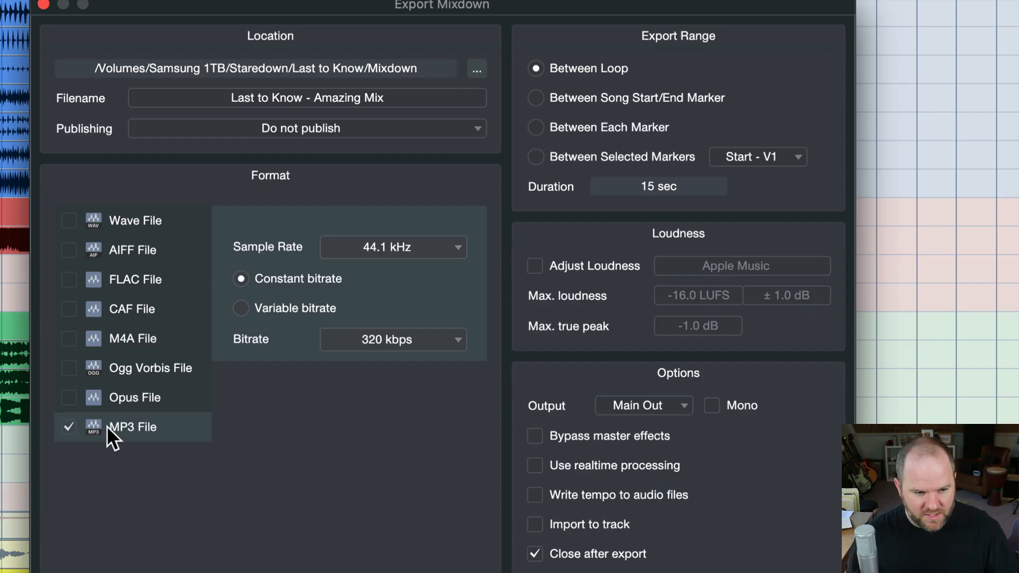
{"action": "mouse_move", "coordinate": [73, 388]}
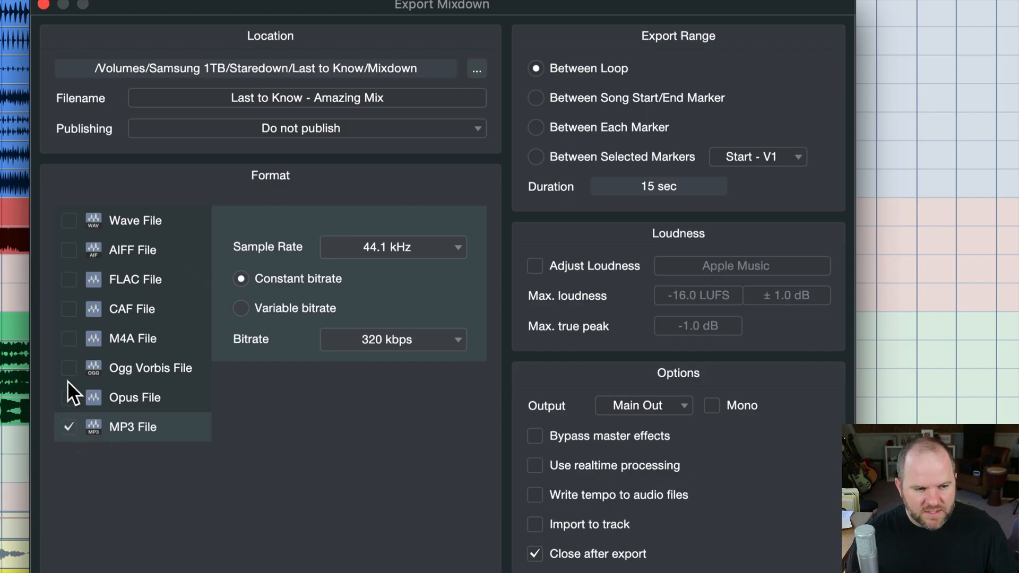
Step: Keep MP3 as the only format and set its bitrate to 320 kbps after trying 64 kbps
{"action": "left_click", "coordinate": [69, 397]}
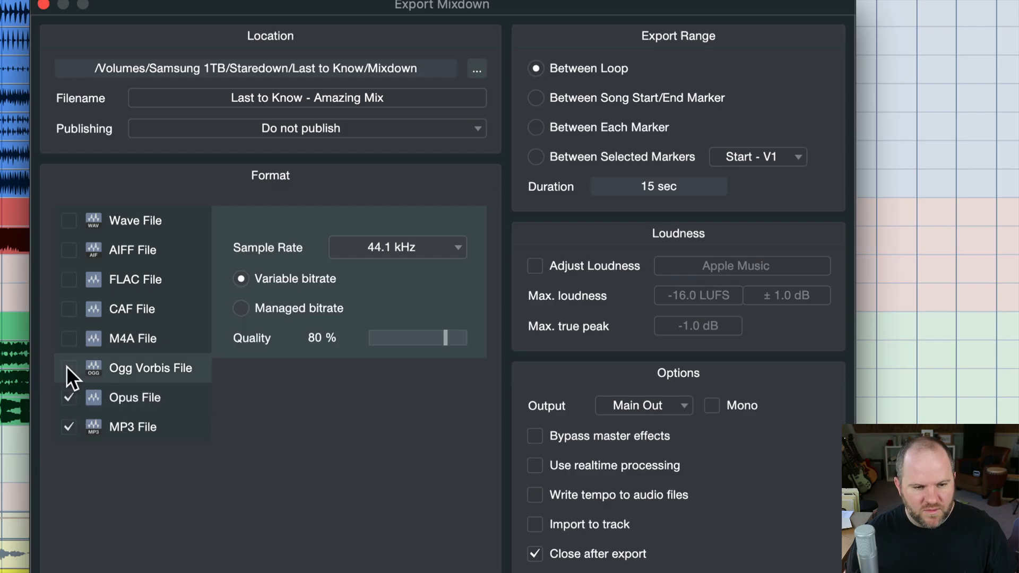
{"action": "left_click", "coordinate": [69, 220]}
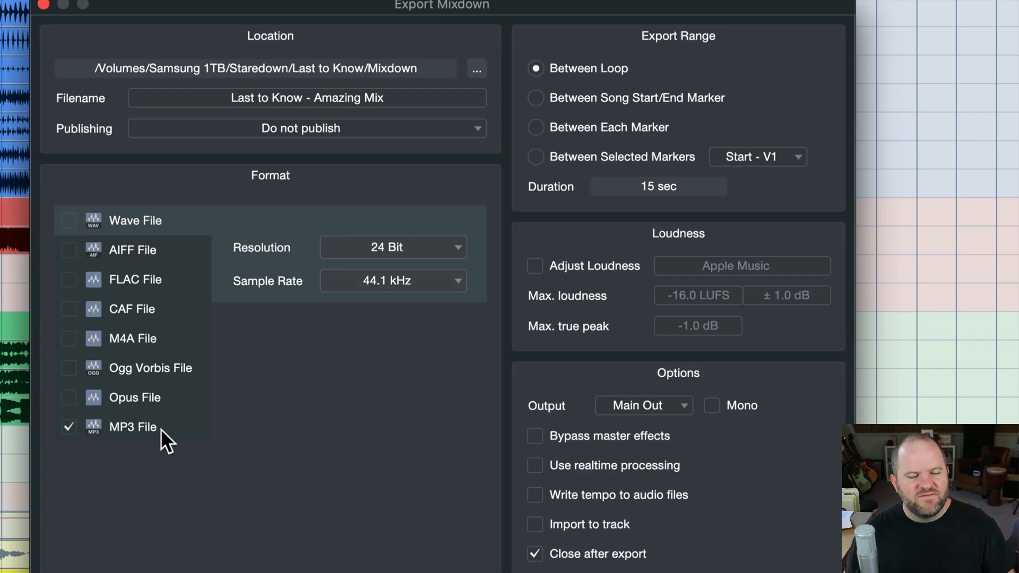
{"action": "mouse_move", "coordinate": [116, 442]}
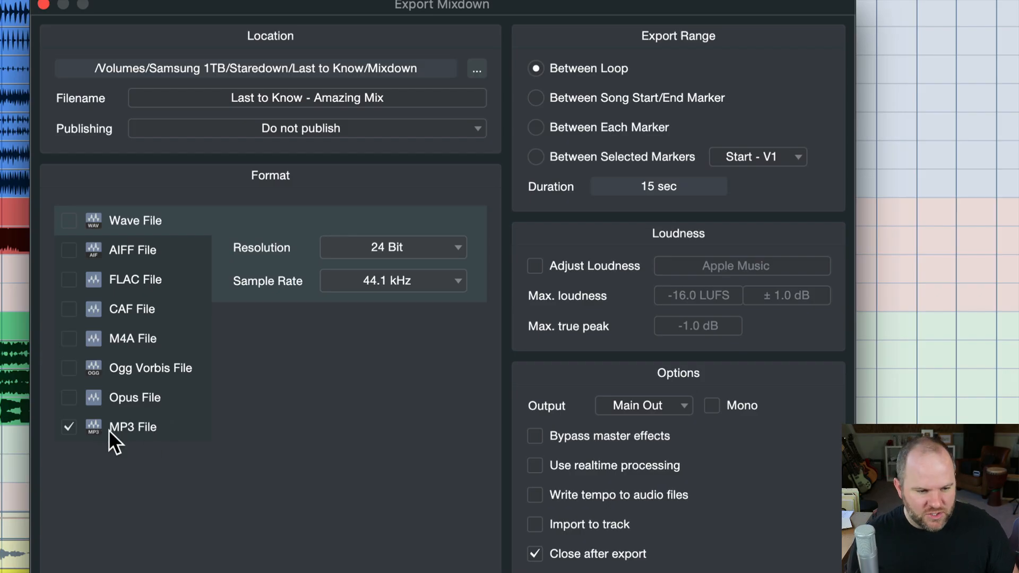
{"action": "left_click", "coordinate": [133, 426]}
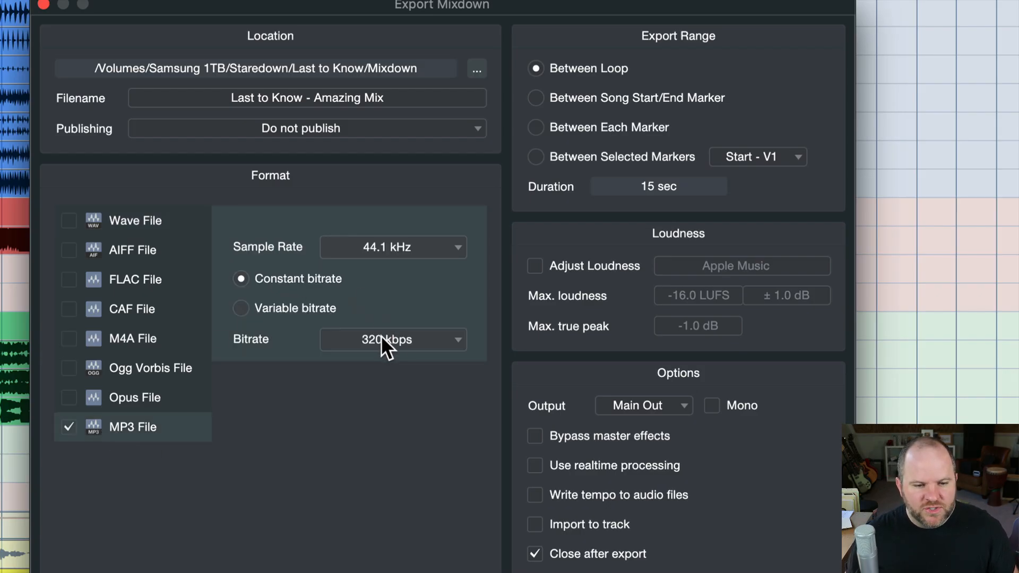
{"action": "left_click", "coordinate": [394, 339]}
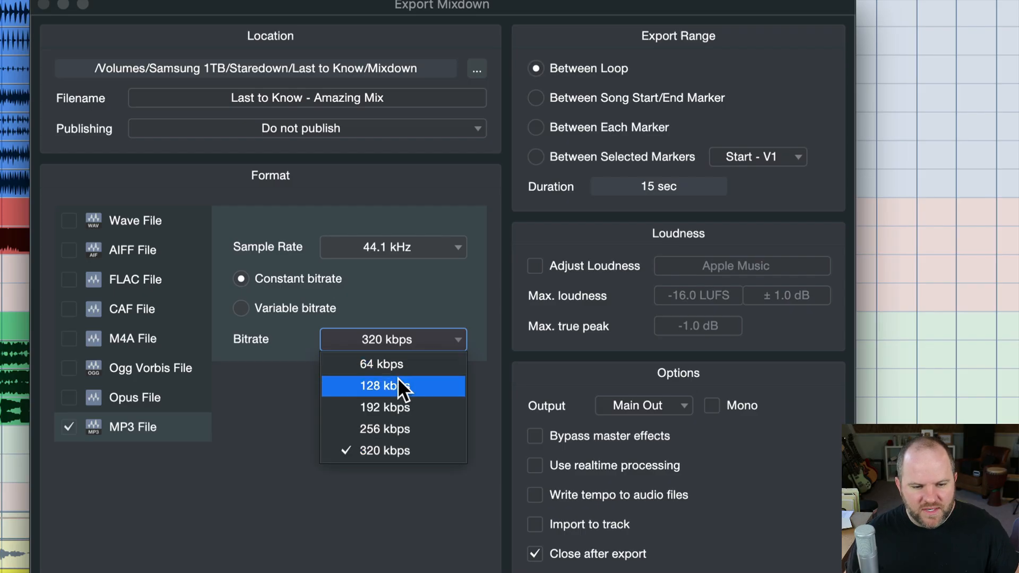
{"action": "left_click", "coordinate": [381, 363]}
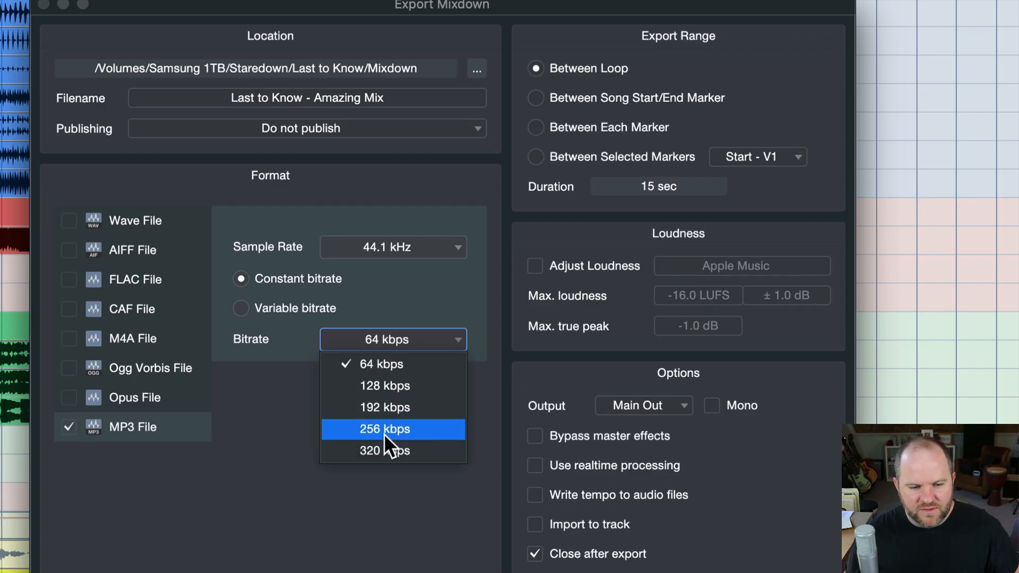
{"action": "left_click", "coordinate": [385, 451]}
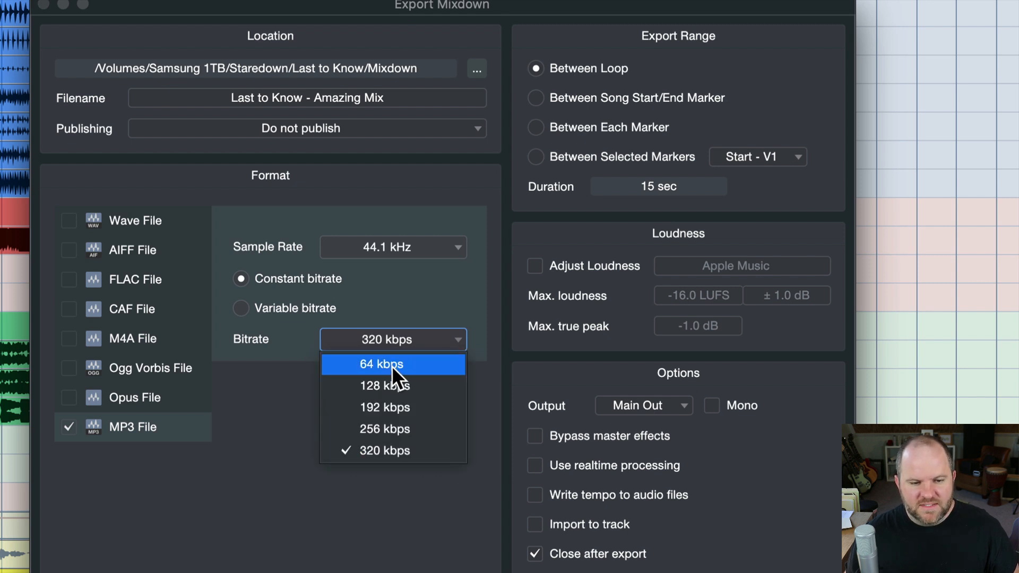
{"action": "left_click", "coordinate": [380, 365]}
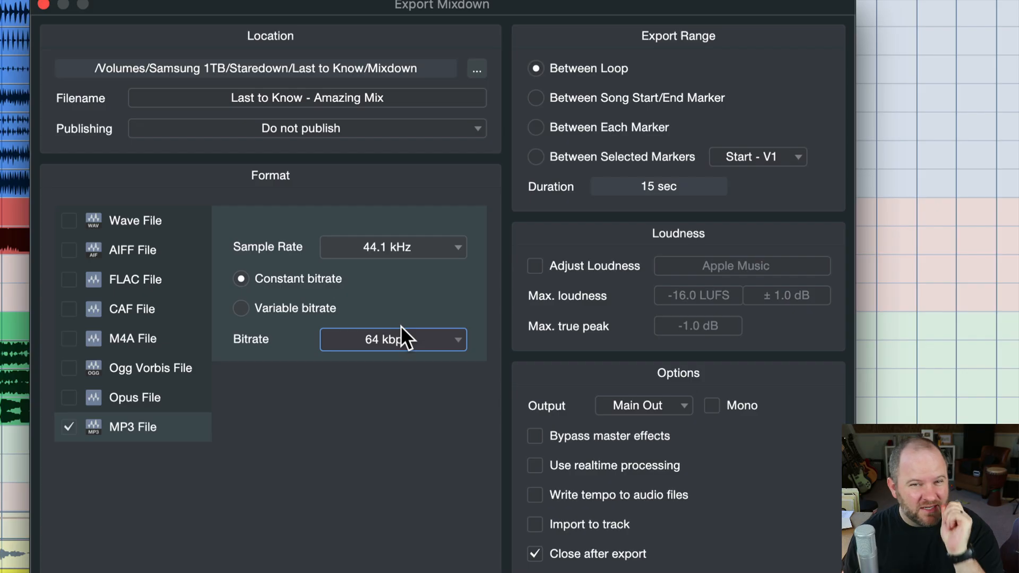
{"action": "left_click", "coordinate": [392, 340]}
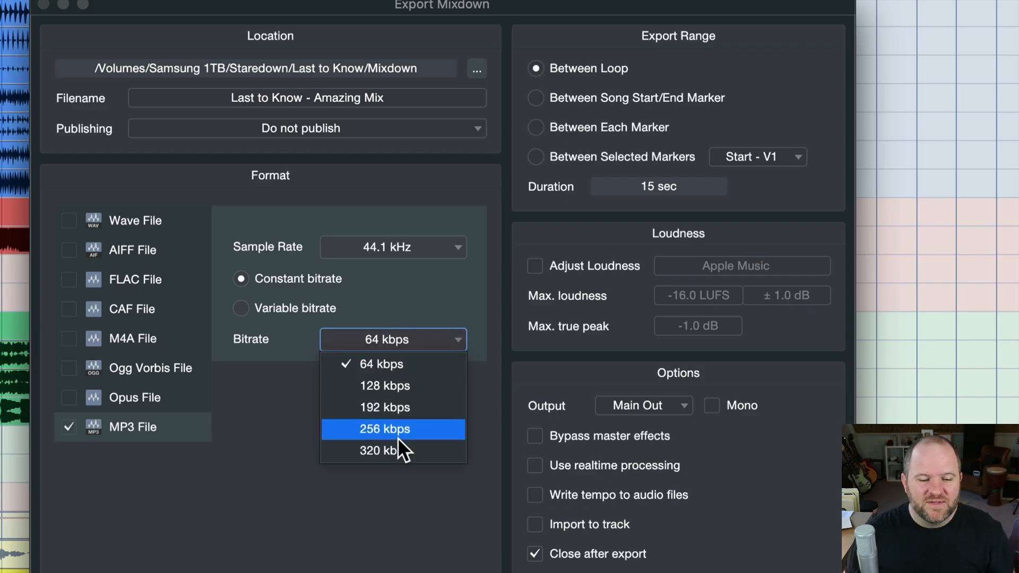
{"action": "left_click", "coordinate": [380, 452]}
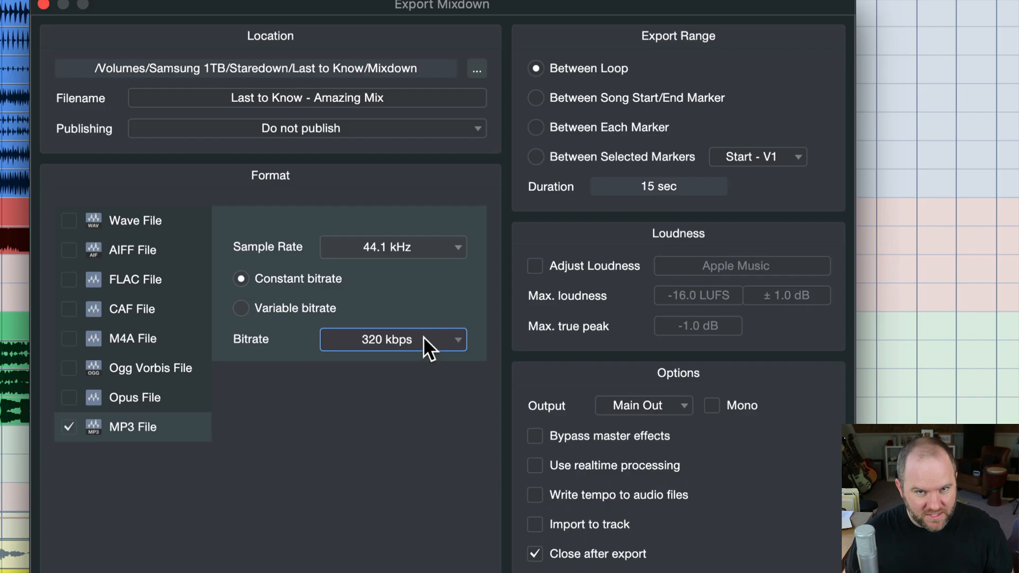
{"action": "mouse_move", "coordinate": [654, 38]}
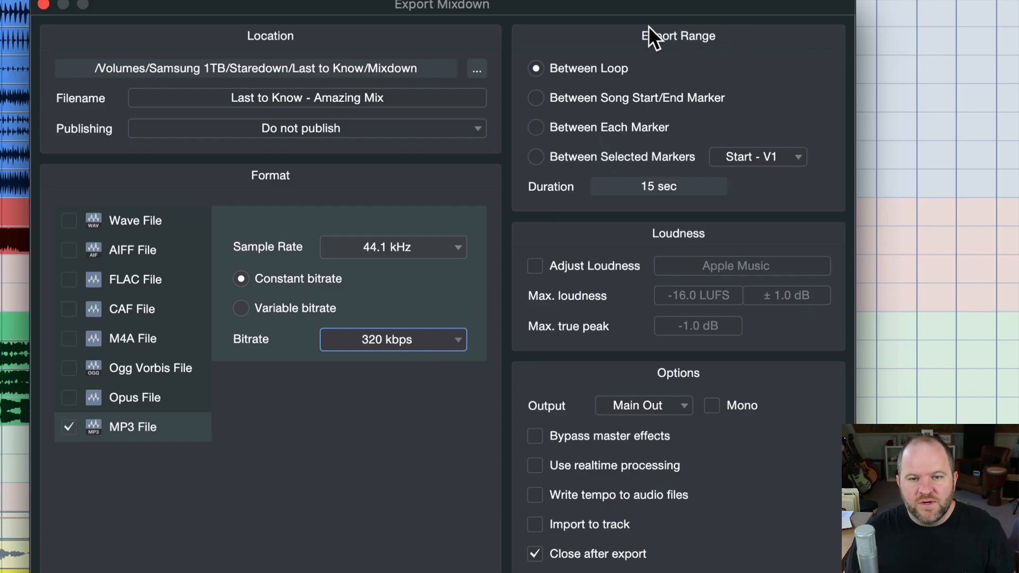
{"action": "mouse_move", "coordinate": [543, 186]}
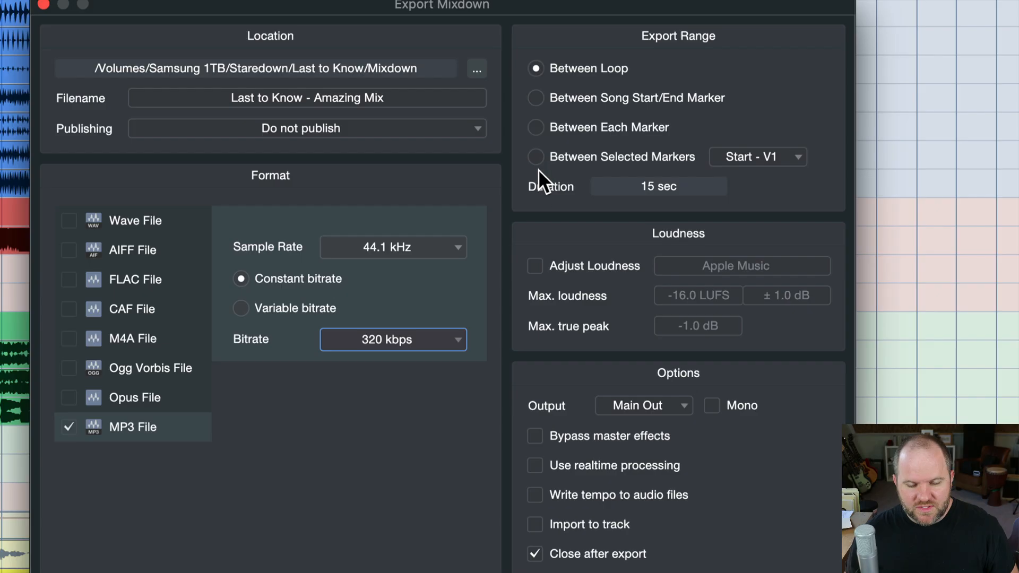
{"action": "mouse_move", "coordinate": [649, 52]}
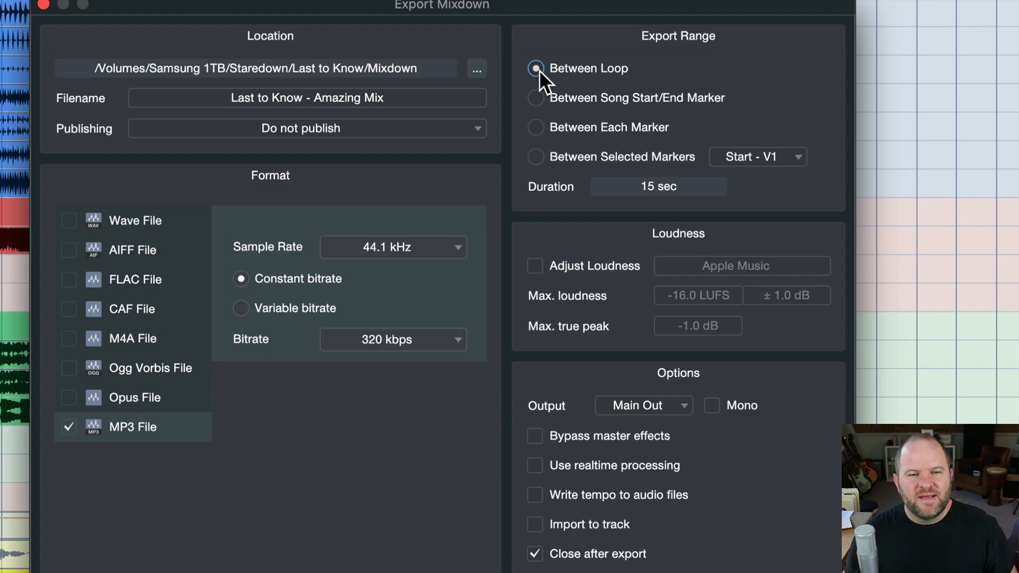
{"action": "mouse_move", "coordinate": [683, 58]}
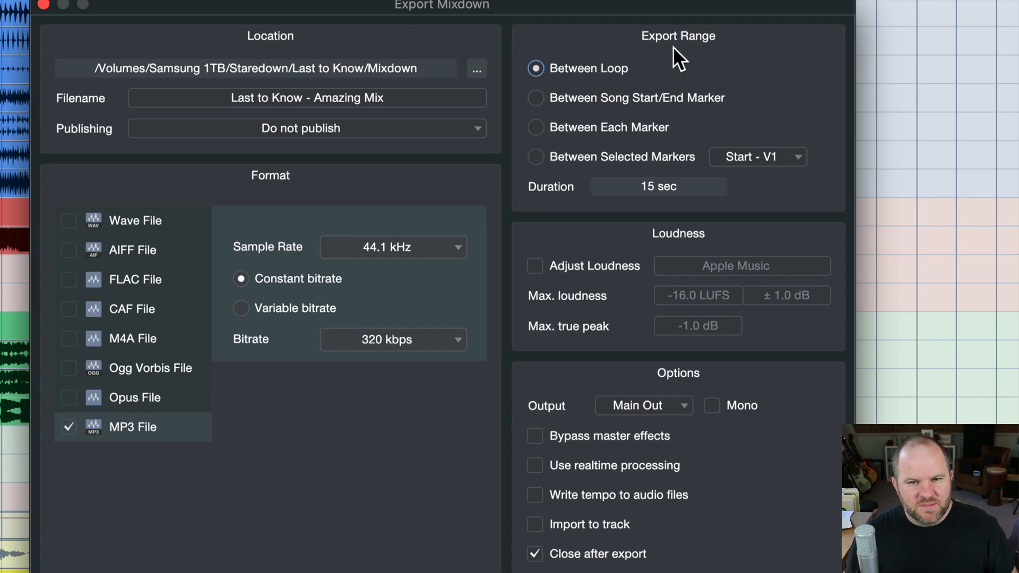
{"action": "mouse_move", "coordinate": [724, 47]}
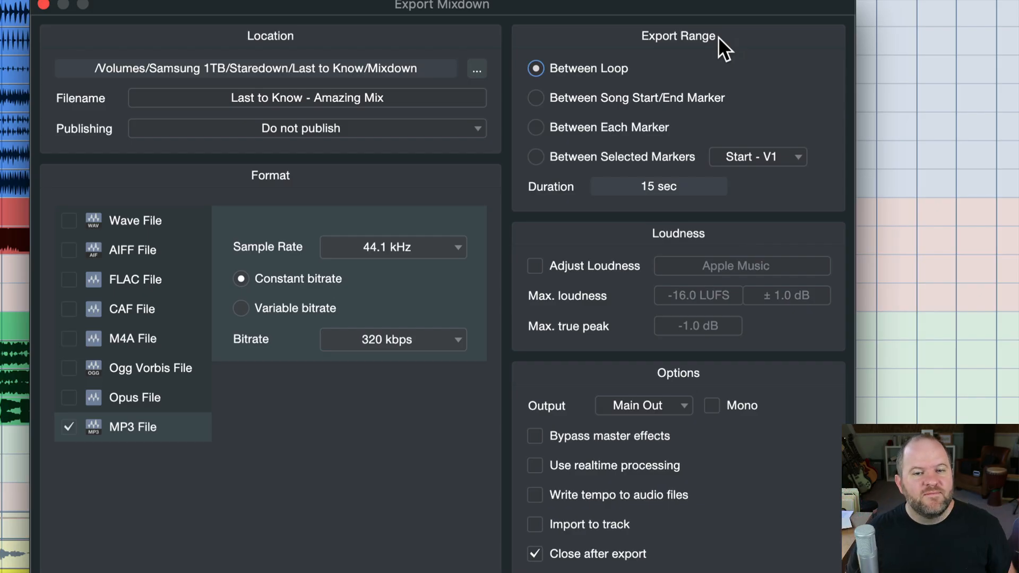
Step: Set Export Range to Between Song Start/End Marker, after briefly trying Between Each Marker
{"action": "left_click", "coordinate": [535, 98]}
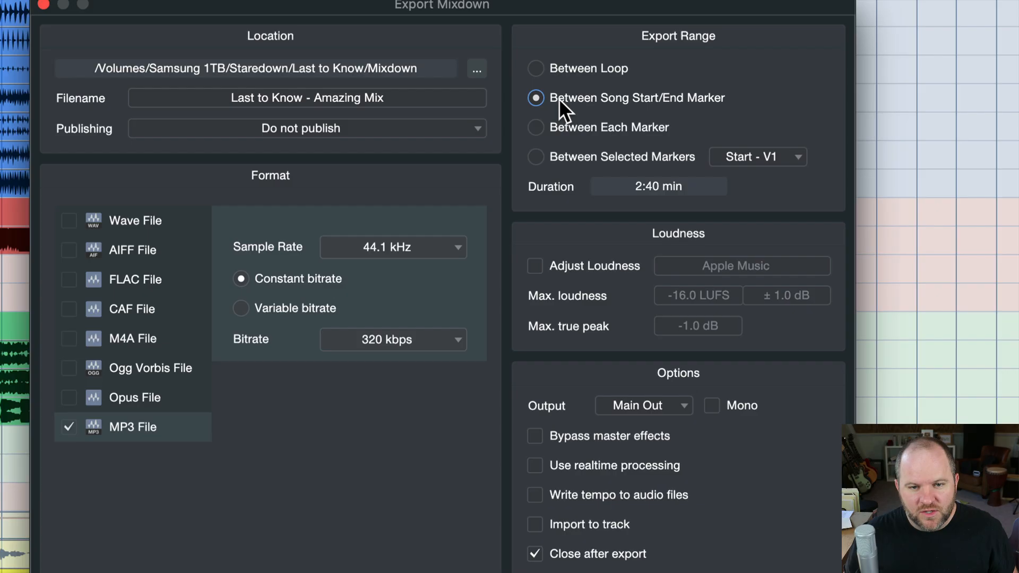
{"action": "mouse_move", "coordinate": [724, 109]}
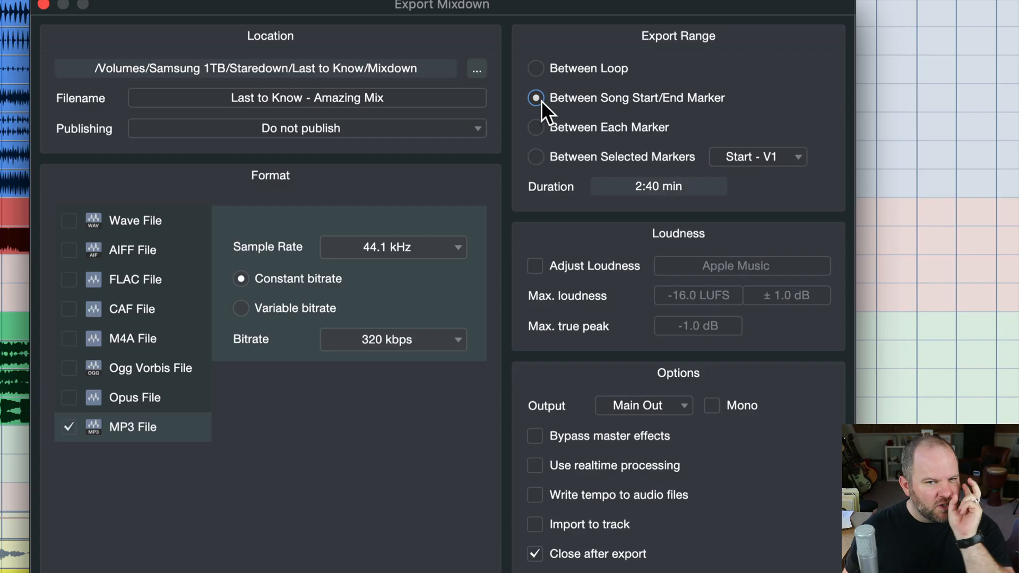
{"action": "left_click", "coordinate": [536, 128]}
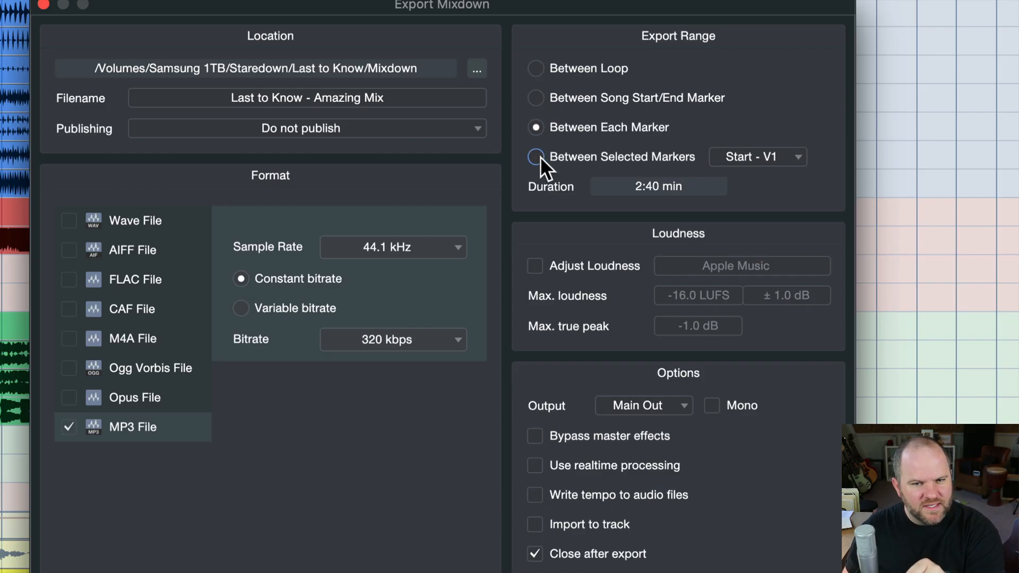
{"action": "left_click", "coordinate": [536, 98]}
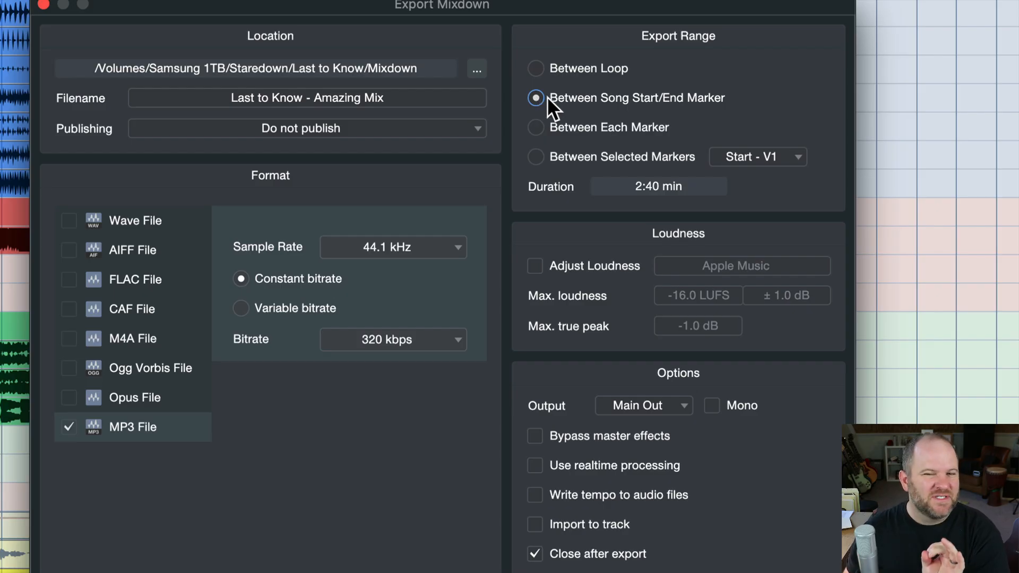
{"action": "mouse_move", "coordinate": [605, 108]}
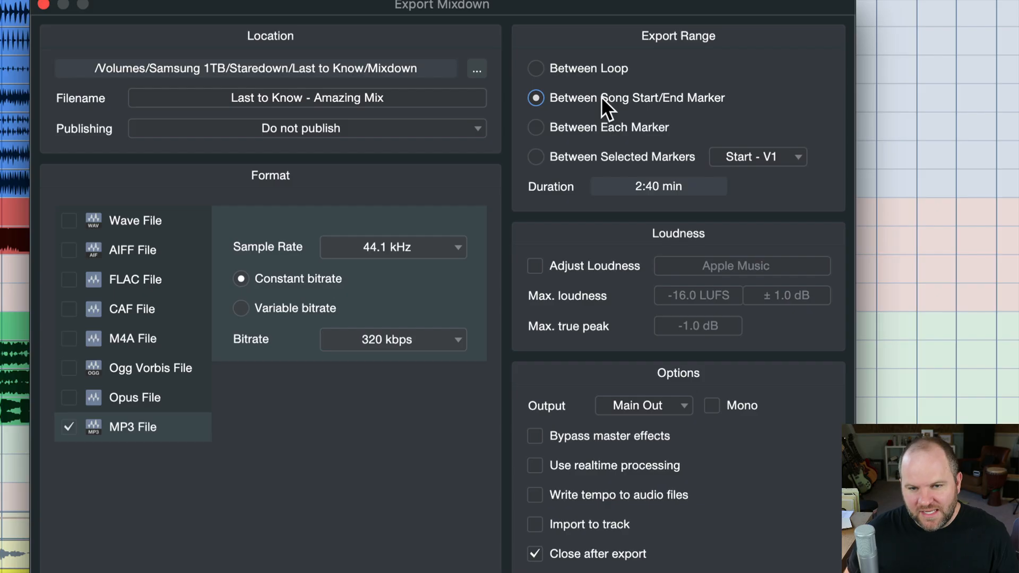
{"action": "mouse_move", "coordinate": [681, 195]}
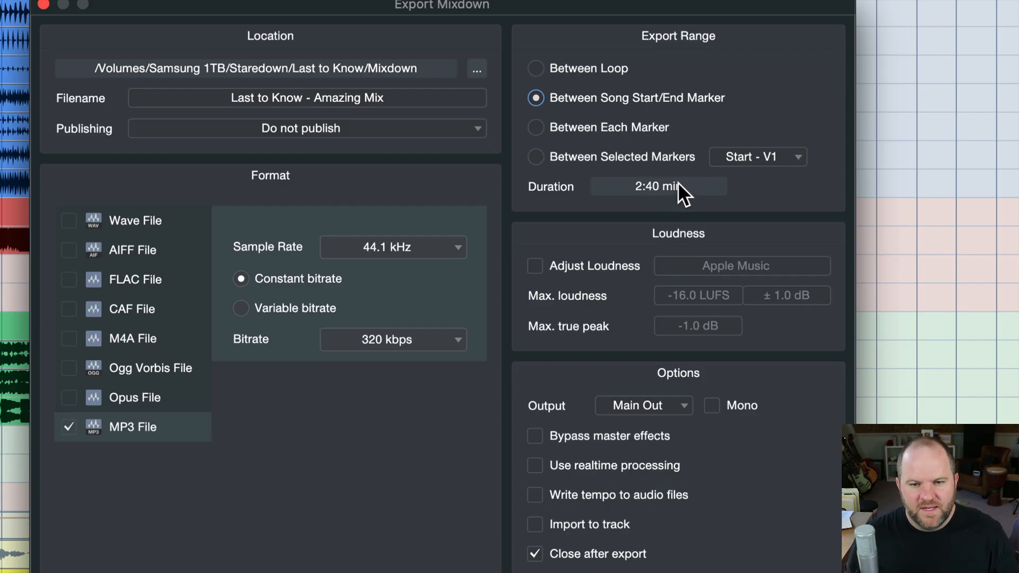
{"action": "mouse_move", "coordinate": [624, 185]}
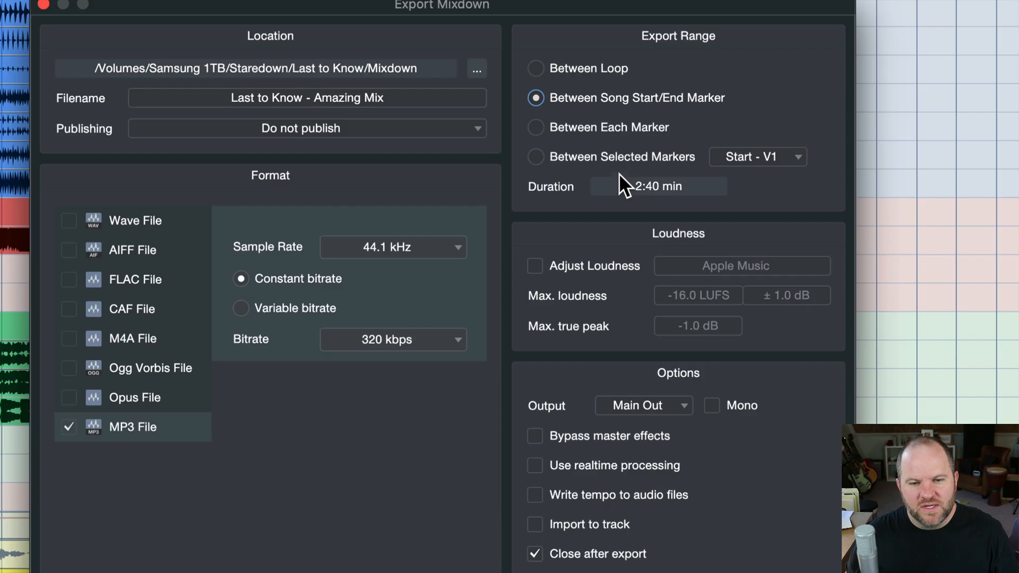
{"action": "mouse_move", "coordinate": [631, 194]}
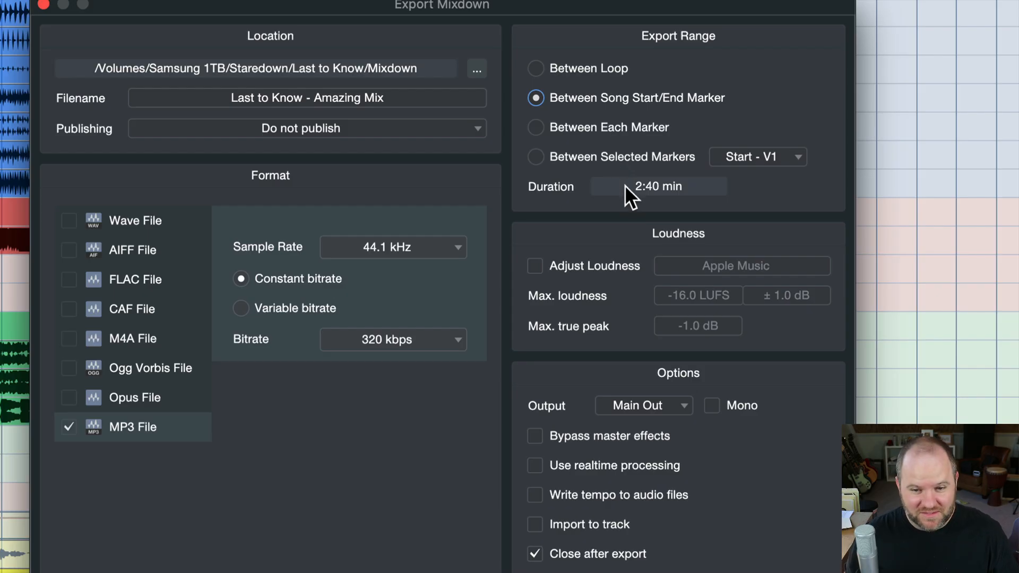
{"action": "mouse_move", "coordinate": [643, 265]}
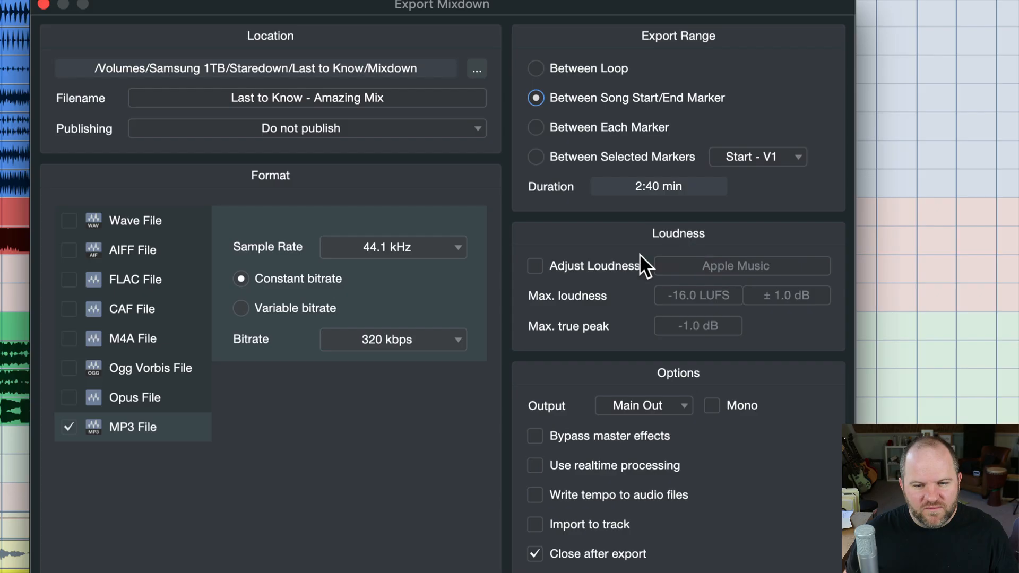
Step: Scroll to the bottom of Export Mixdown and confirm the MP3 export with OK
{"action": "scroll", "scroll_direction": "down", "scroll_amount": 3}
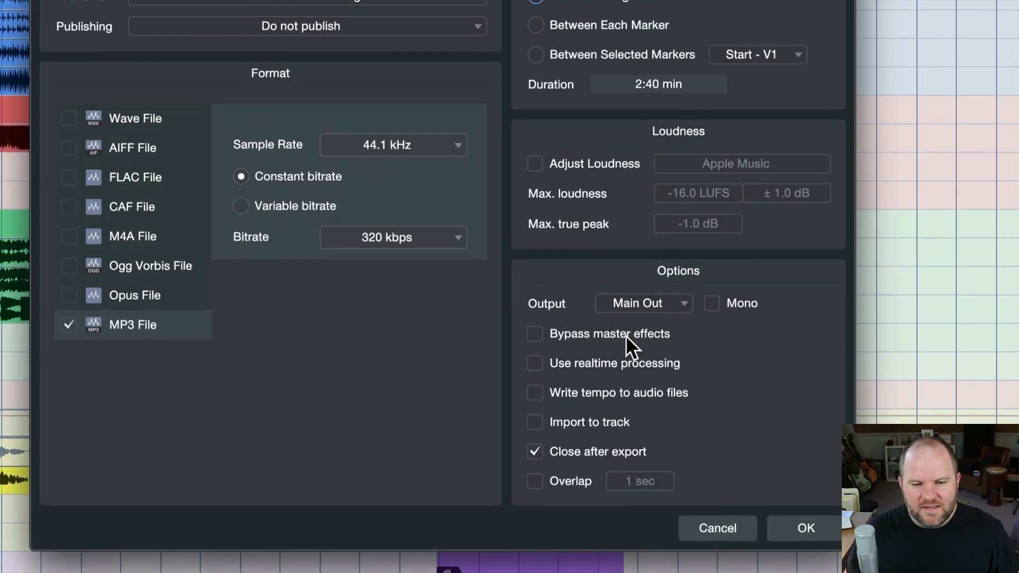
{"action": "mouse_move", "coordinate": [741, 468]}
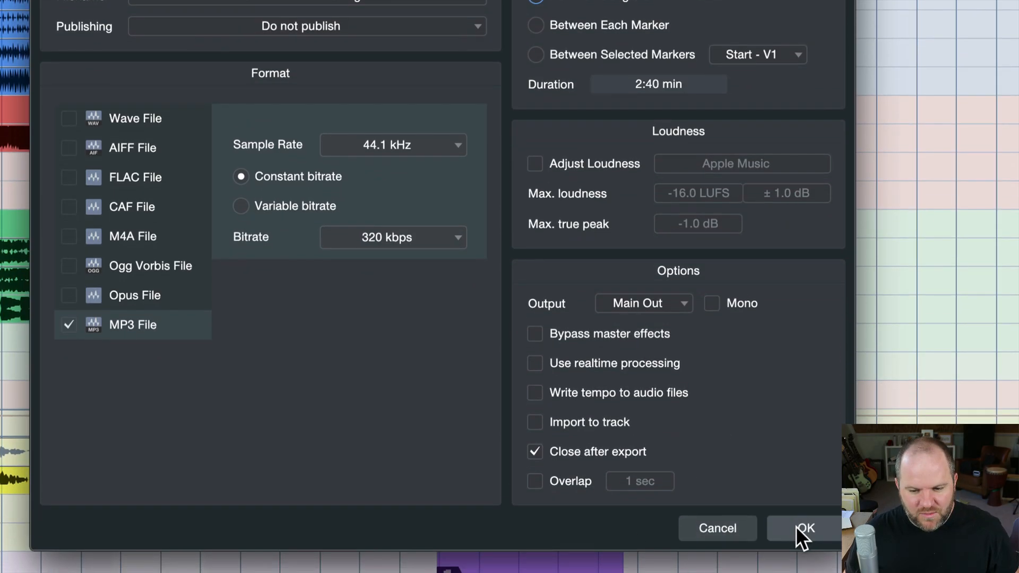
{"action": "left_click", "coordinate": [804, 527]}
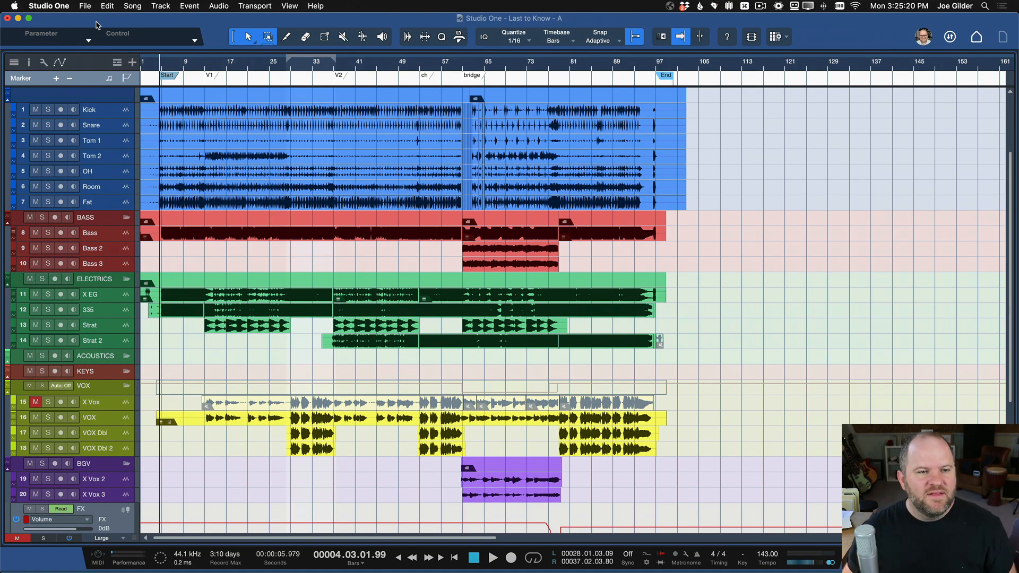
{"action": "mouse_move", "coordinate": [283, 294]}
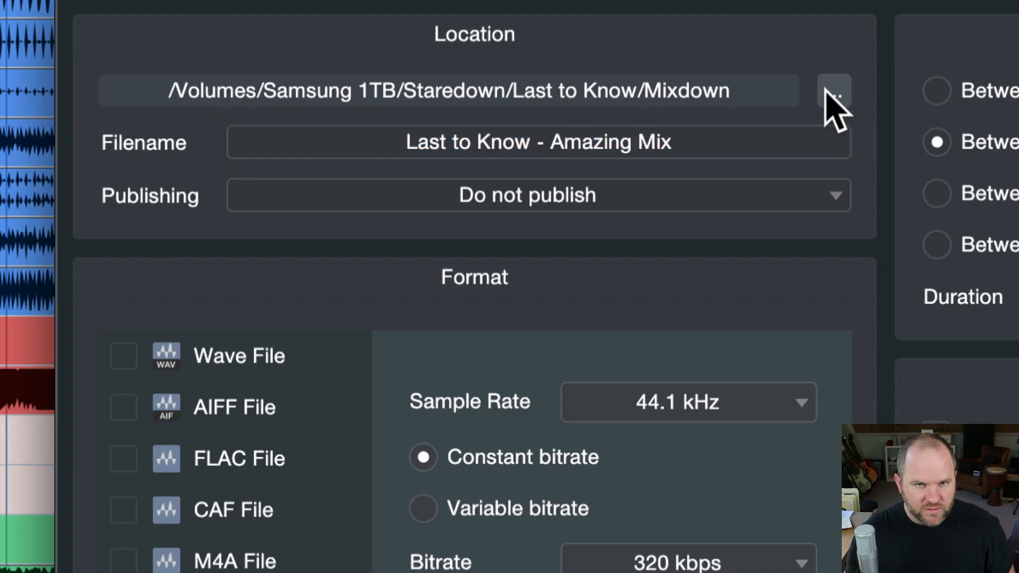
Step: Browse the Transfer Bucket folder, cancel the location browser, then cancel Export Mixdown
{"action": "left_click", "coordinate": [834, 90]}
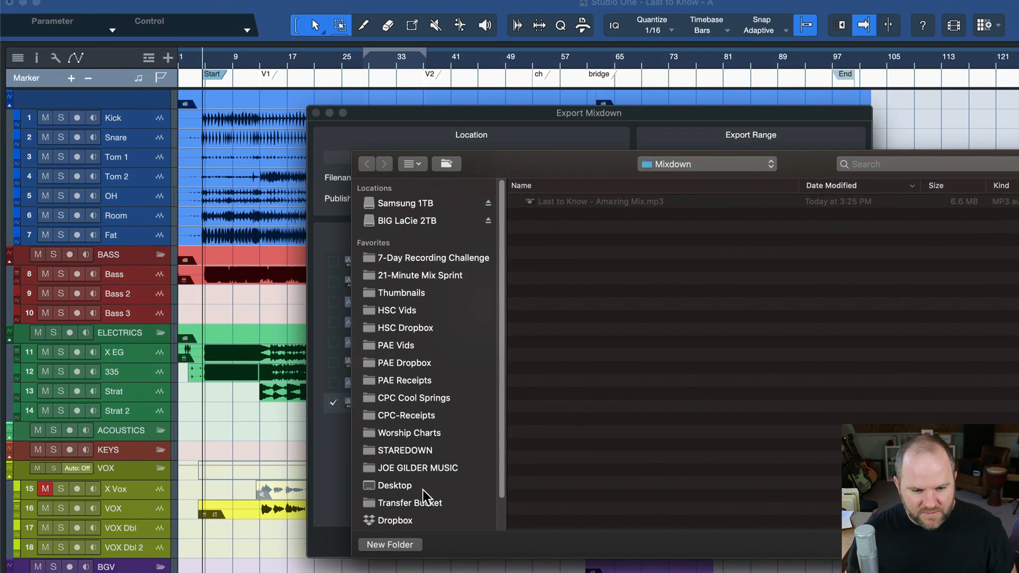
{"action": "scroll", "scroll_direction": "down", "scroll_amount": 3}
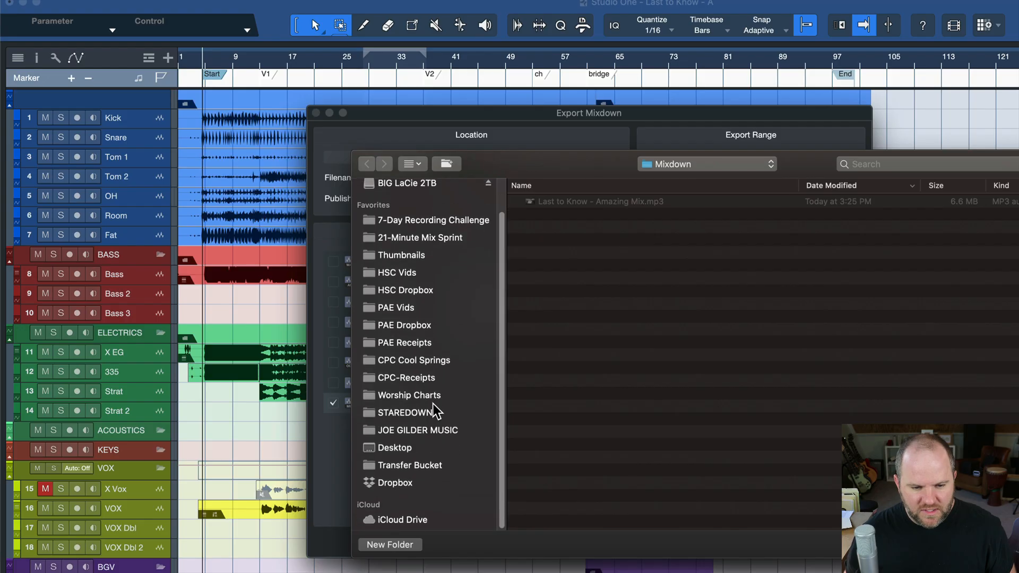
{"action": "left_click", "coordinate": [410, 467]}
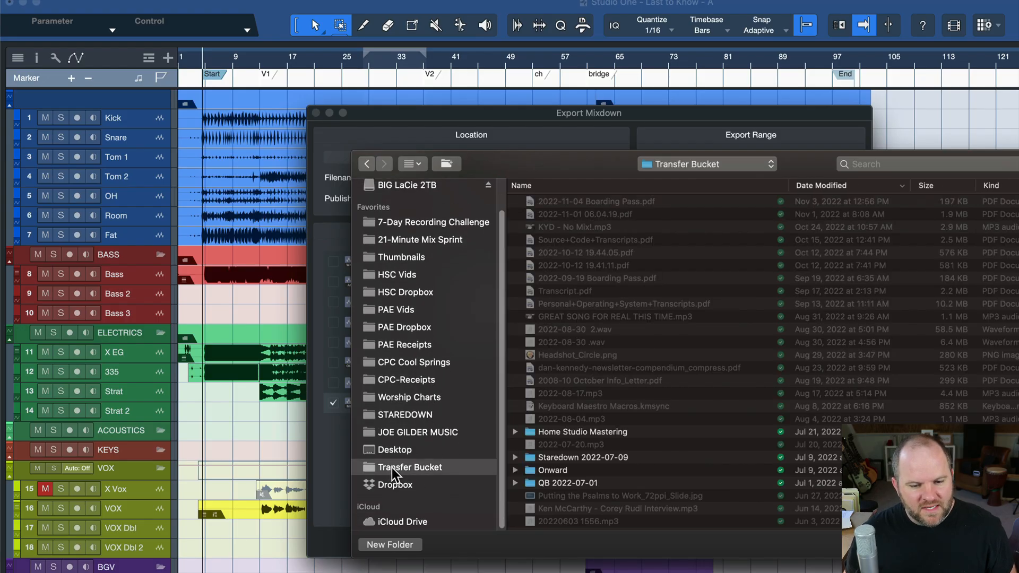
{"action": "scroll", "scroll_direction": "down", "scroll_amount": 3}
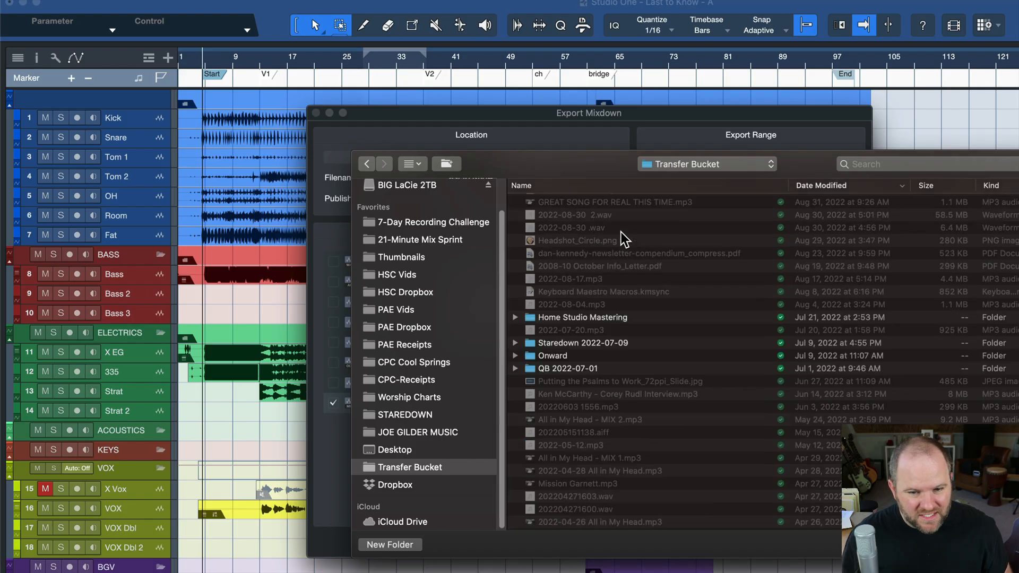
{"action": "scroll", "scroll_direction": "up", "scroll_amount": 3}
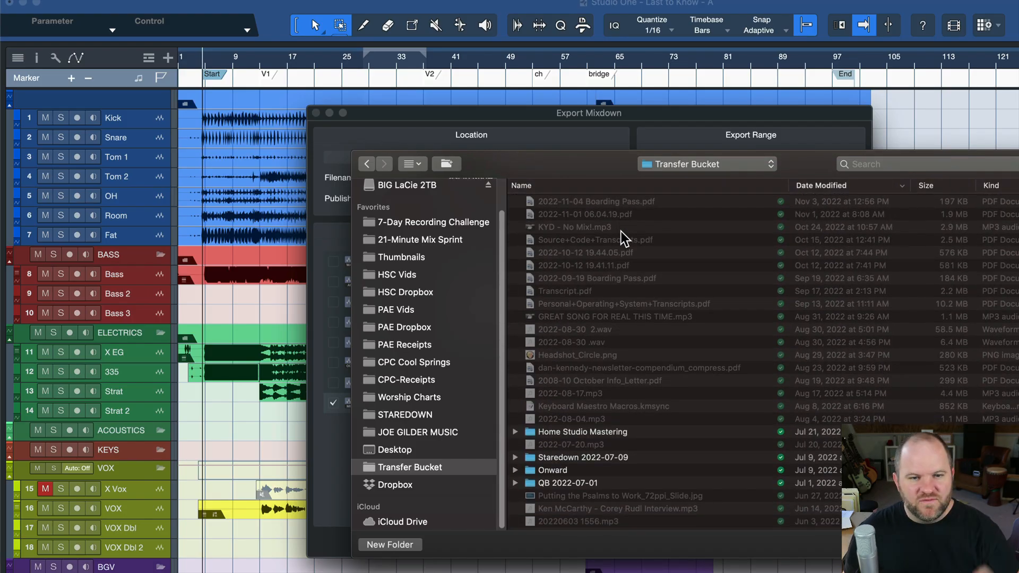
{"action": "mouse_move", "coordinate": [549, 164]}
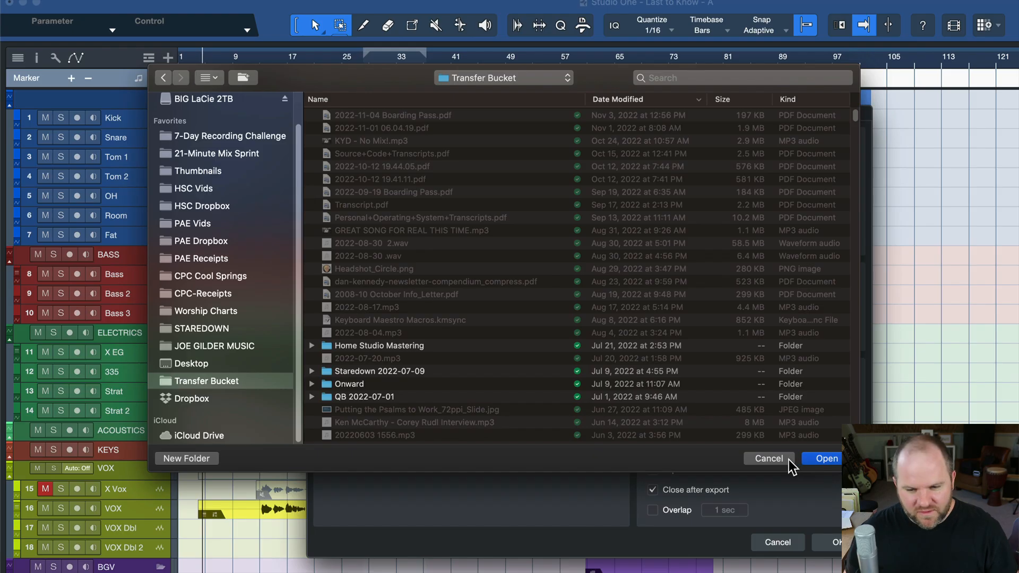
{"action": "left_click", "coordinate": [767, 458]}
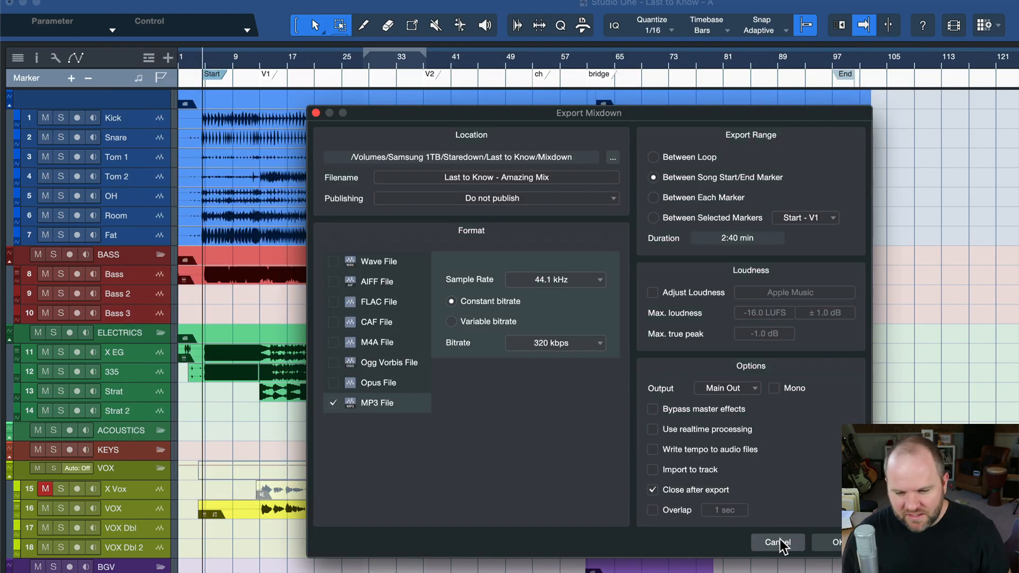
{"action": "left_click", "coordinate": [777, 542]}
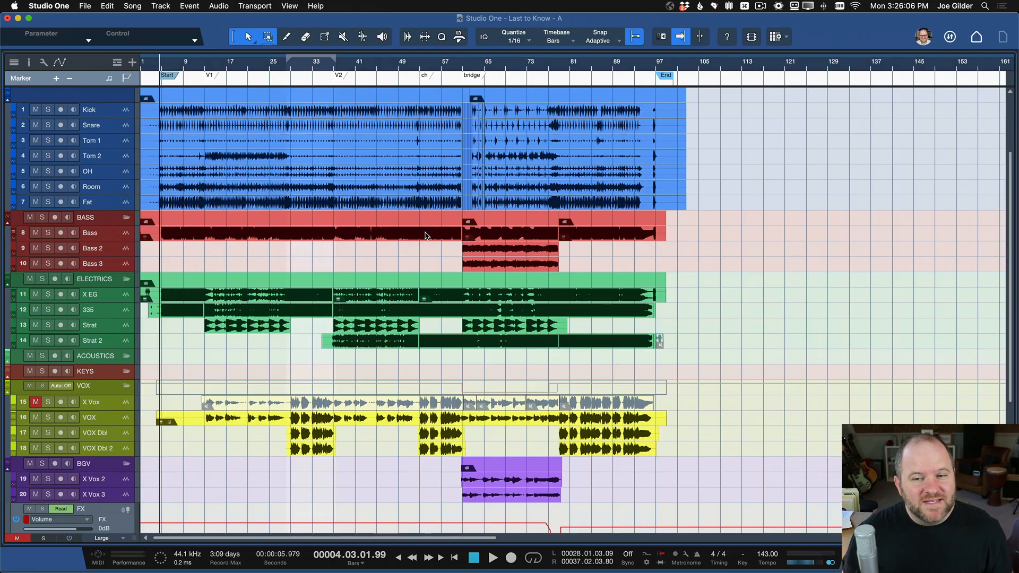